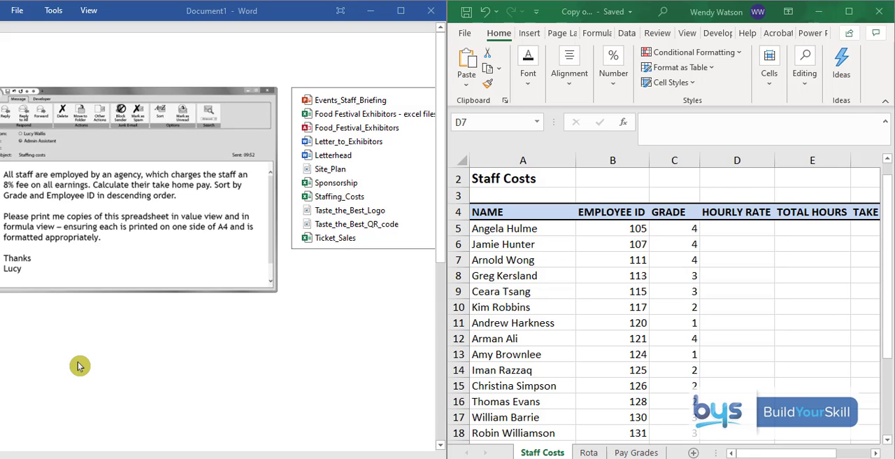
mouse_move(151, 342)
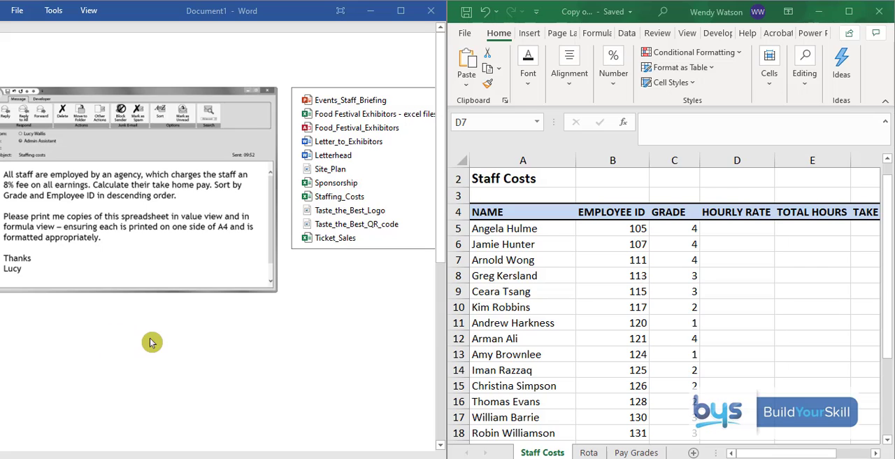
mouse_move(49, 175)
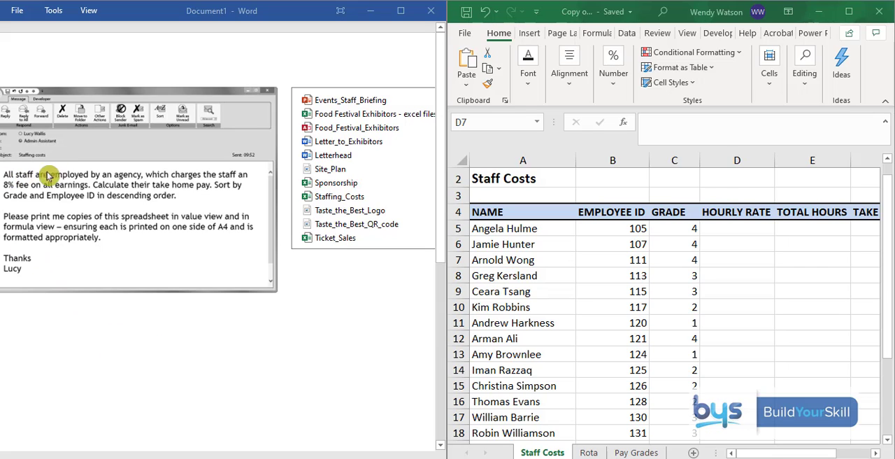
mouse_move(185, 176)
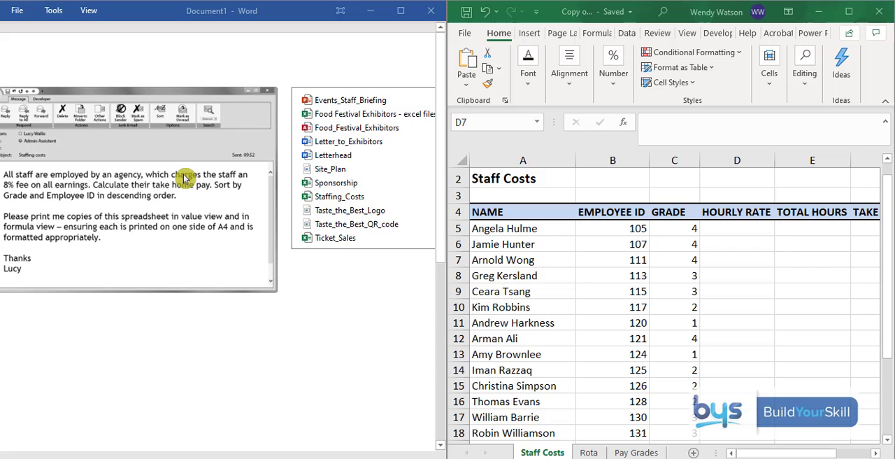
mouse_move(44, 196)
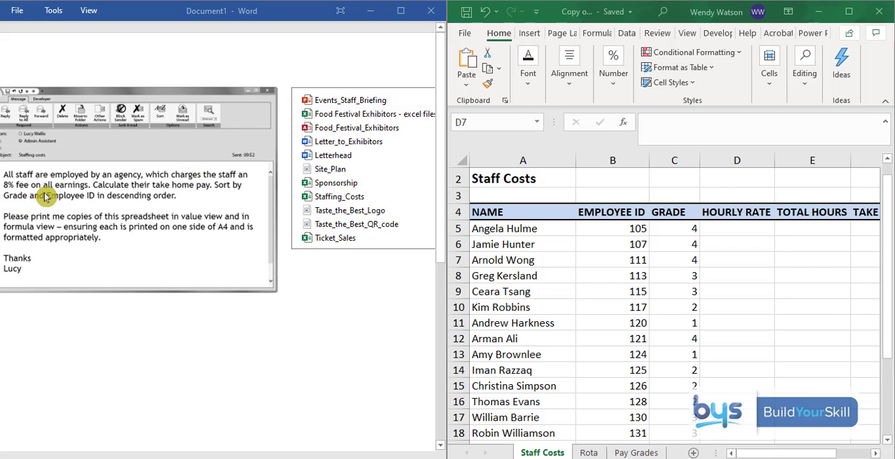
mouse_move(77, 193)
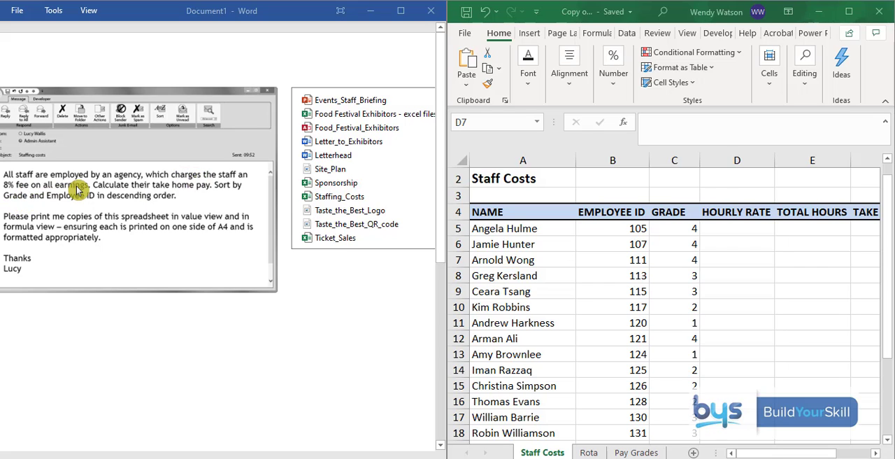
mouse_move(179, 180)
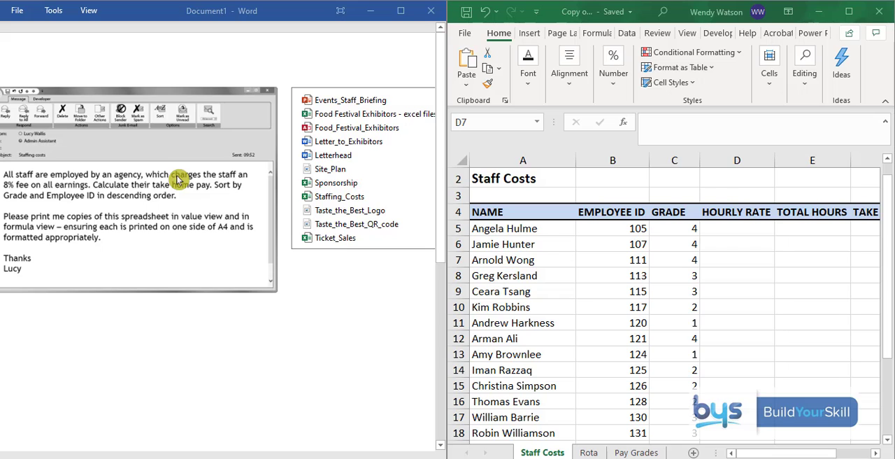
mouse_move(115, 190)
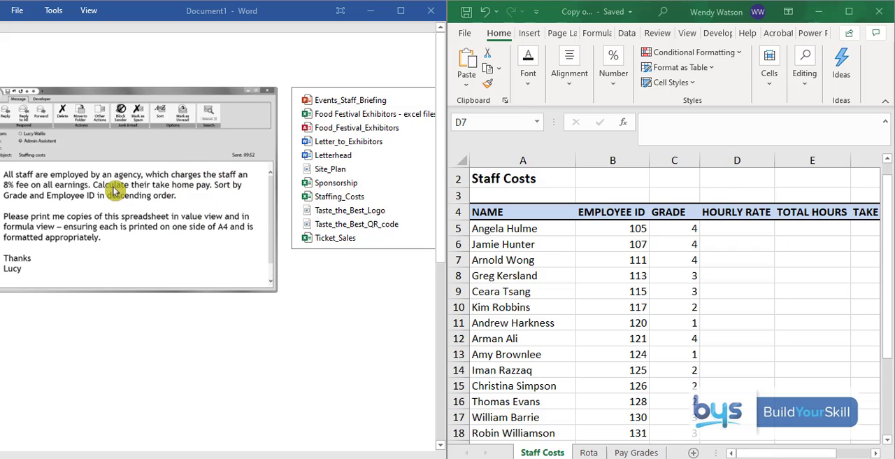
mouse_move(95, 207)
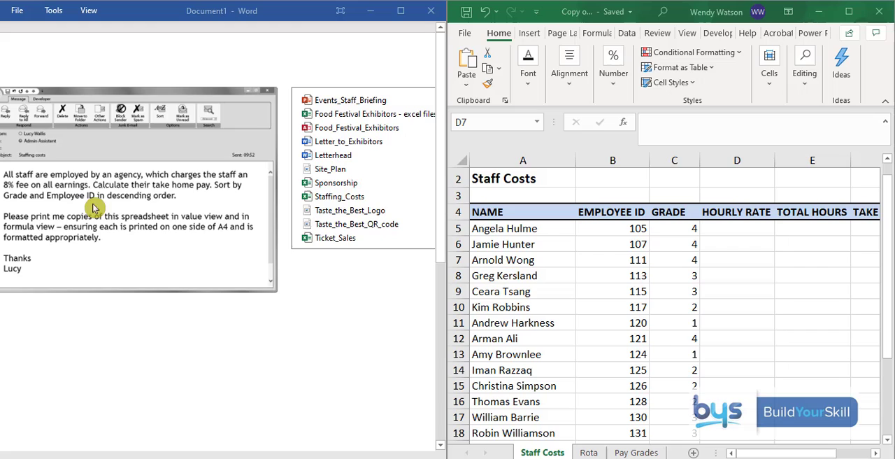
mouse_move(34, 221)
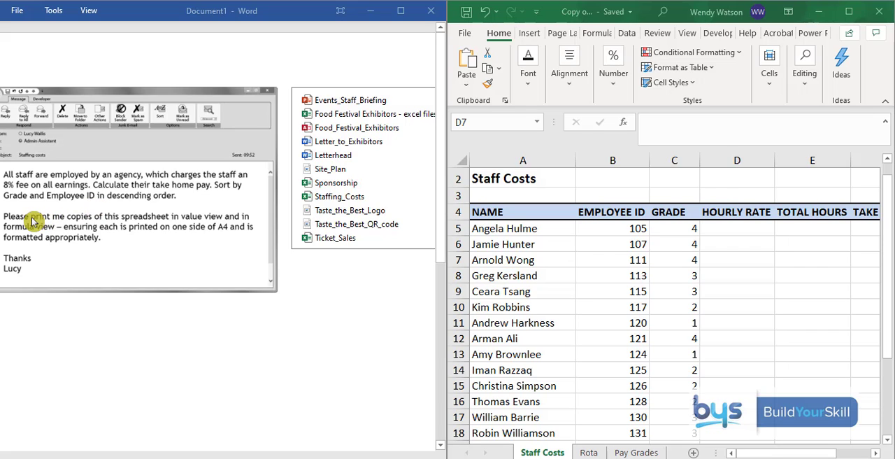
mouse_move(14, 223)
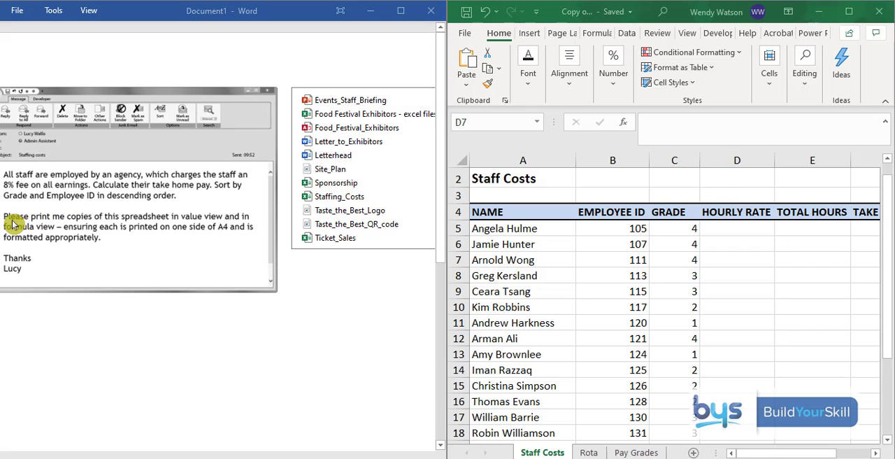
mouse_move(97, 222)
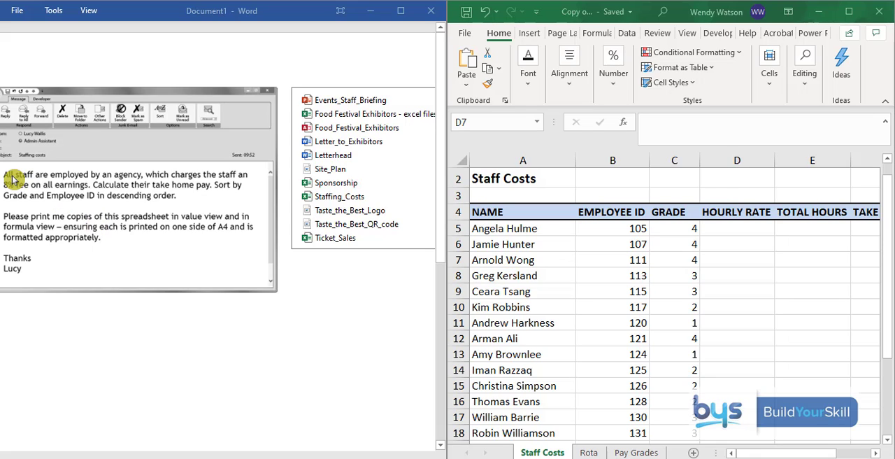
mouse_move(272, 227)
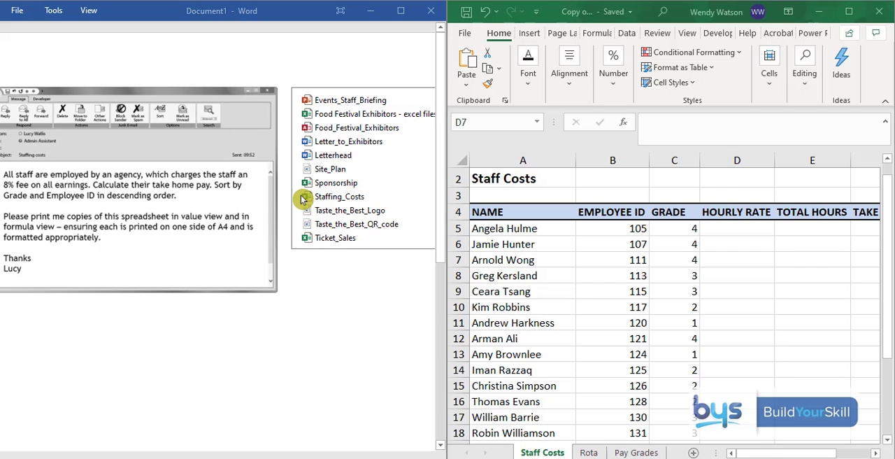
mouse_move(355, 203)
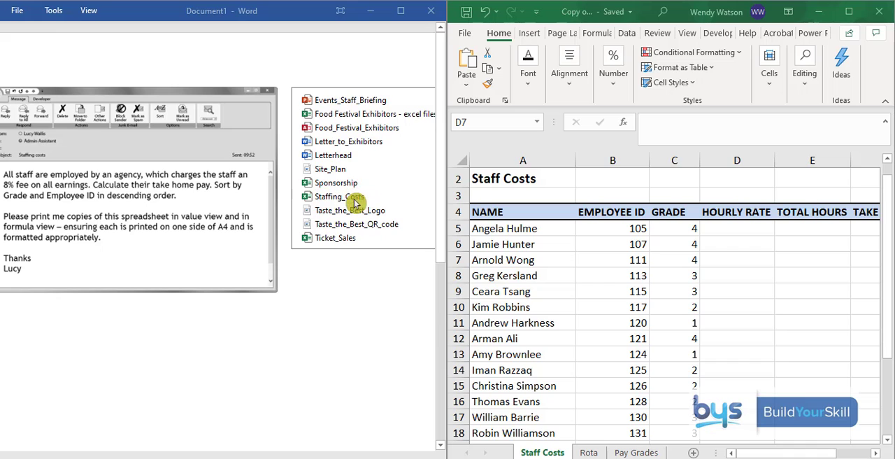
mouse_move(324, 199)
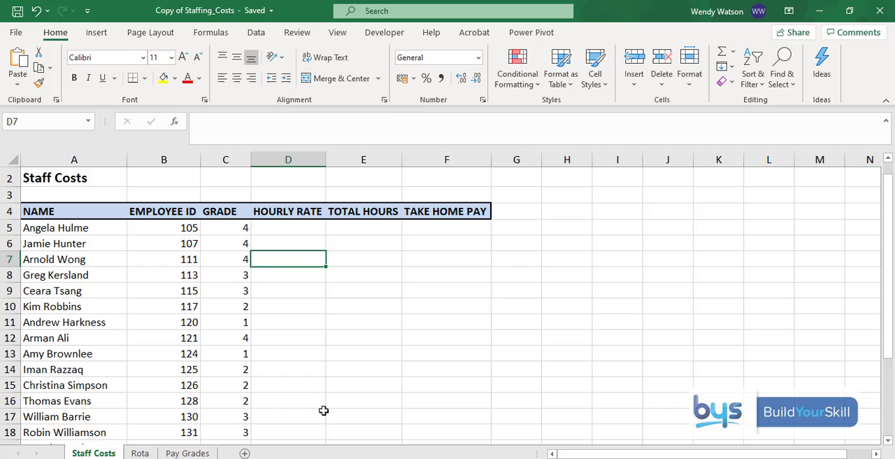
mouse_move(199, 266)
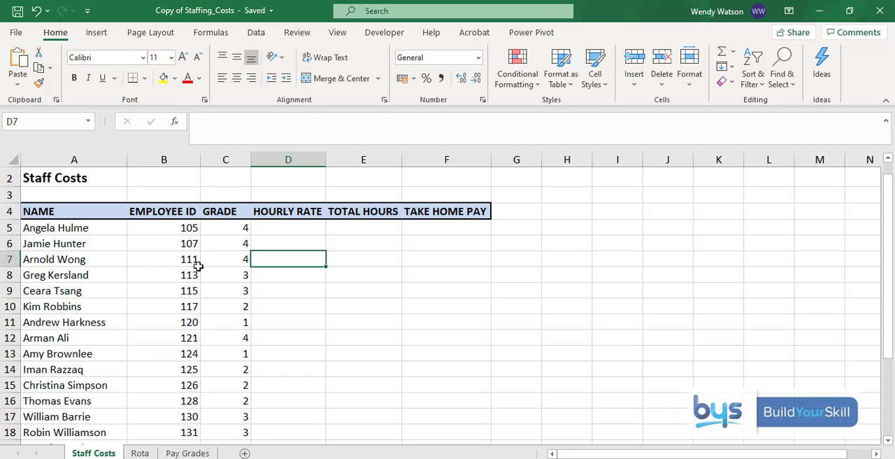
mouse_move(183, 283)
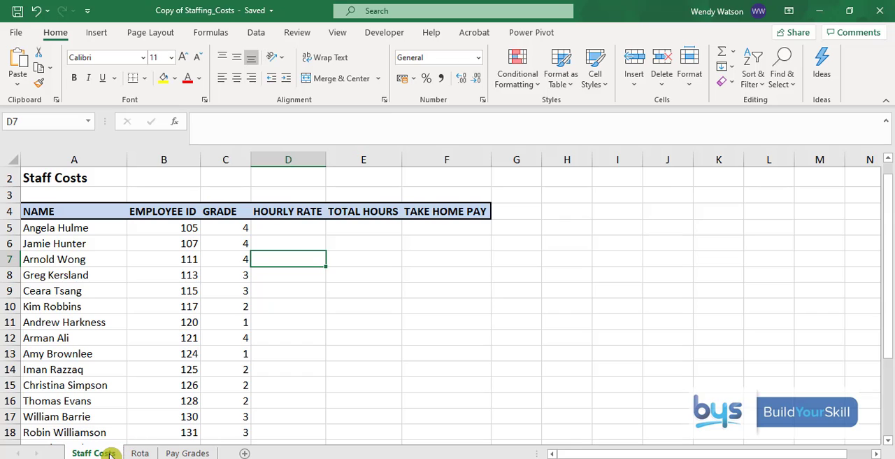
mouse_move(27, 273)
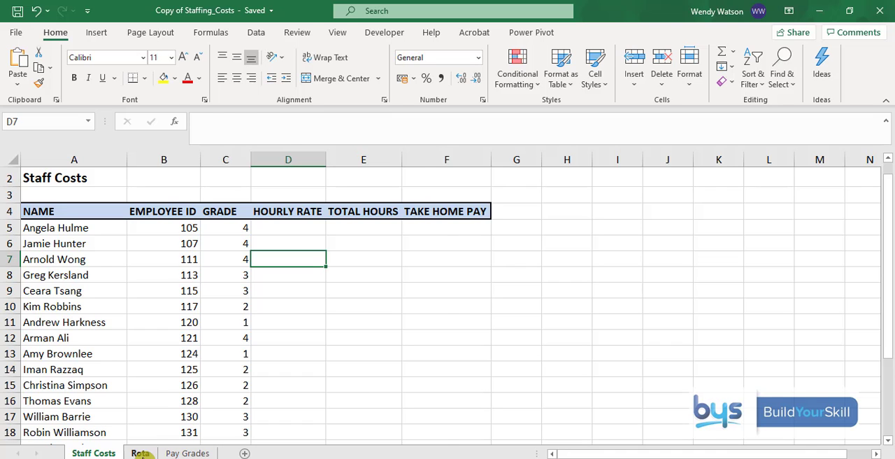
- Browse the Staffing Rota and Pay Grades sheets, then inspect D5 and the grade in C5 on Staff Costs
click(140, 453)
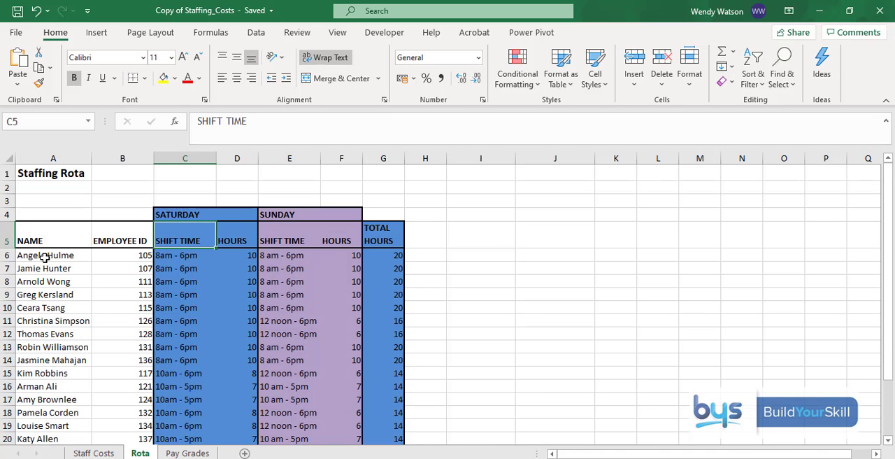
mouse_move(109, 255)
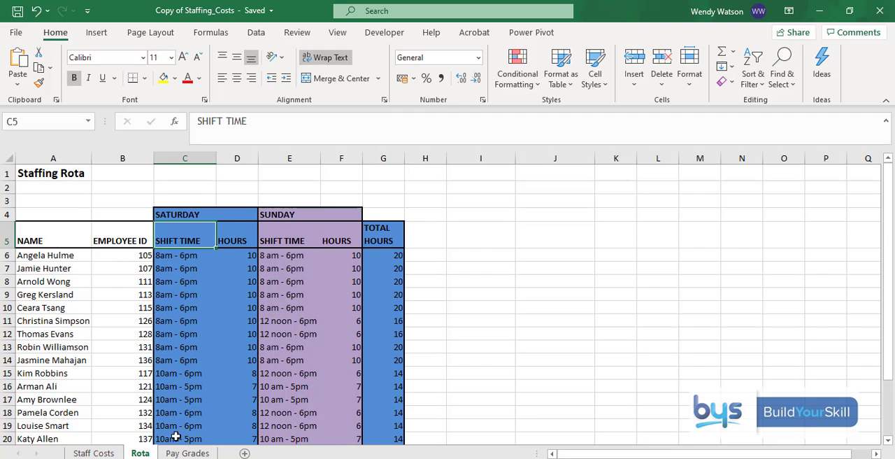
click(187, 453)
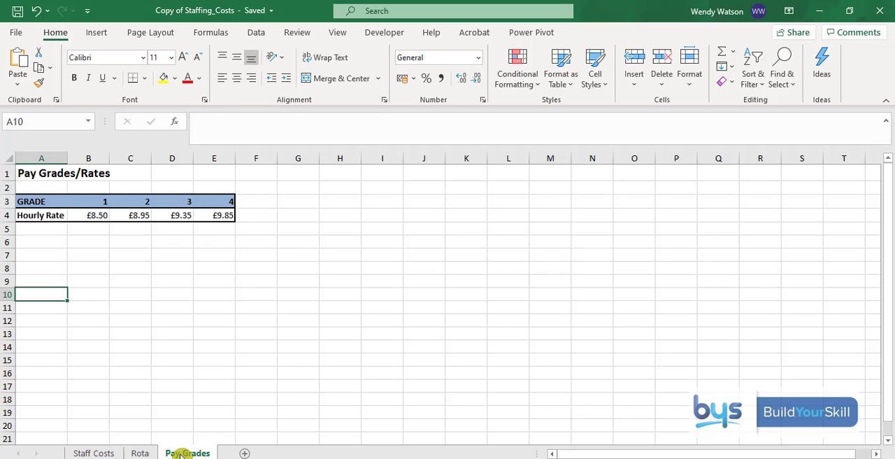
click(92, 453)
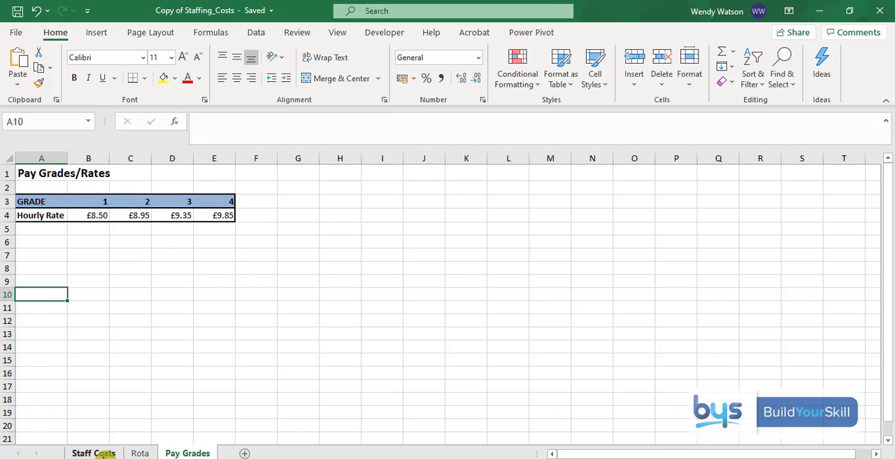
click(92, 453)
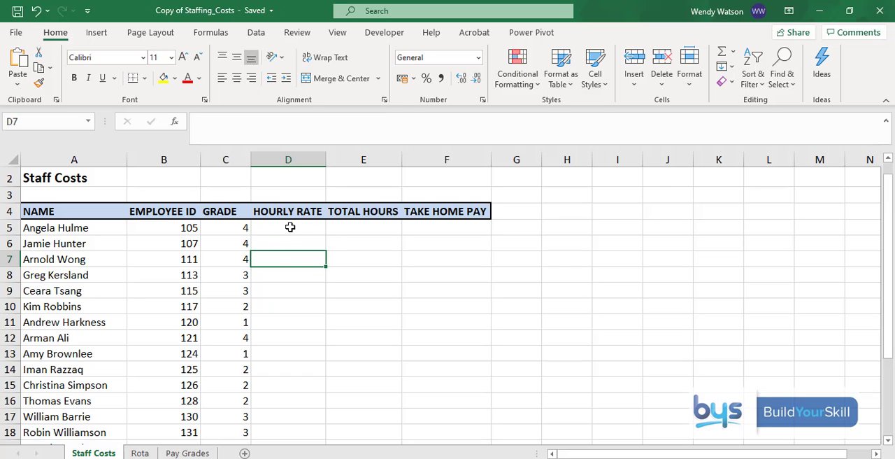
click(288, 227)
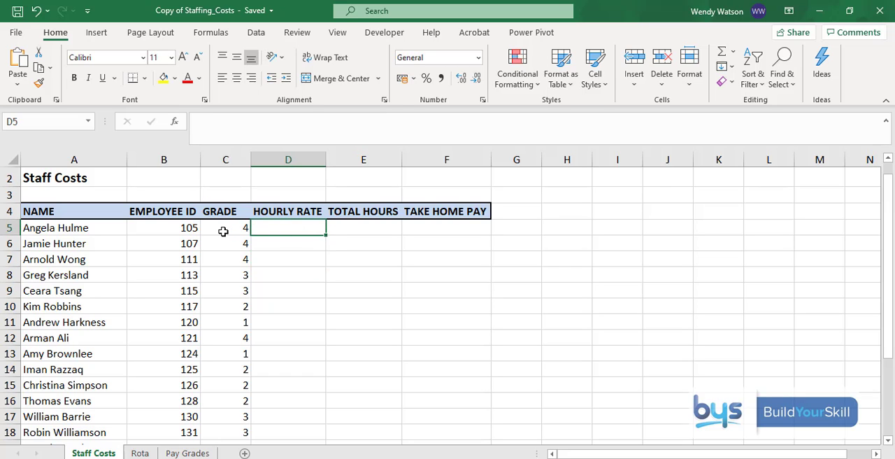
click(226, 226)
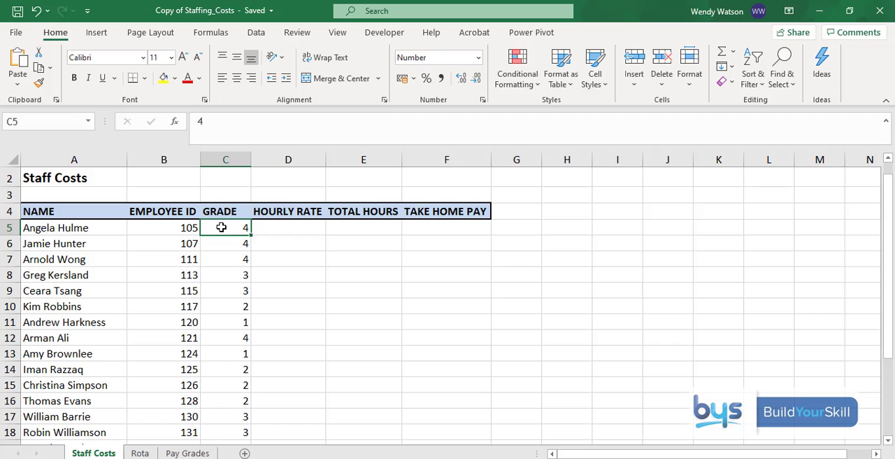
- Check the grade 1–4 hourly rates on Pay Grades and settle back on the Staff Costs sheet
click(188, 453)
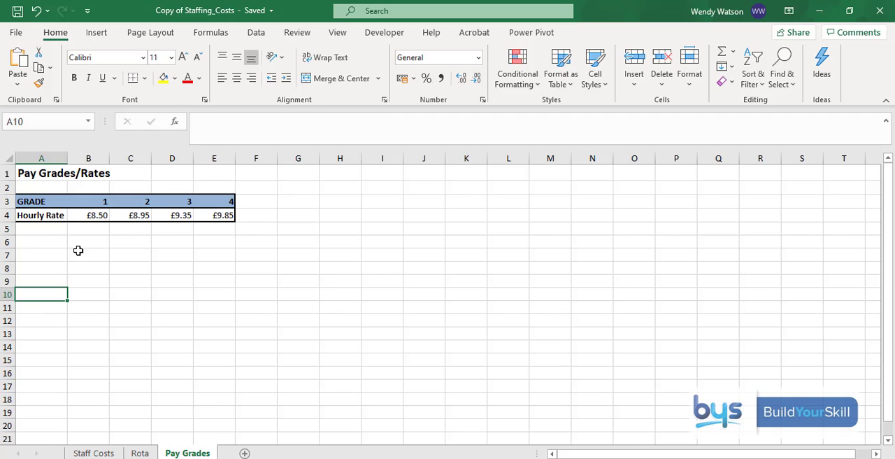
mouse_move(220, 215)
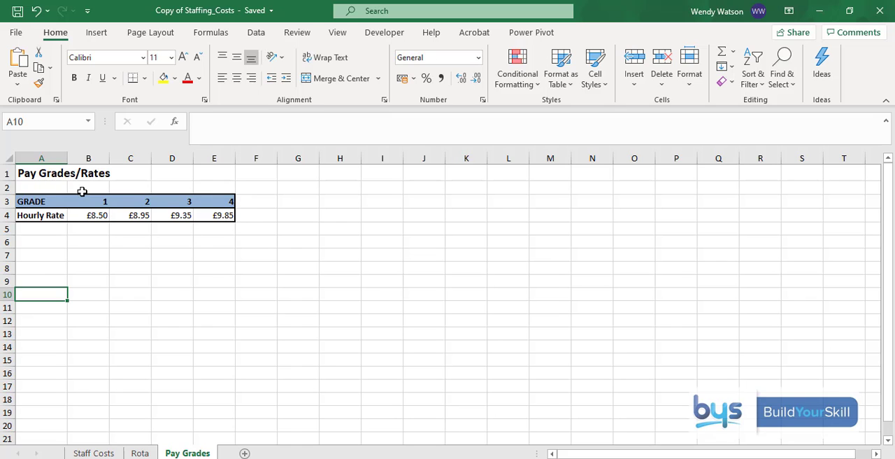
click(92, 453)
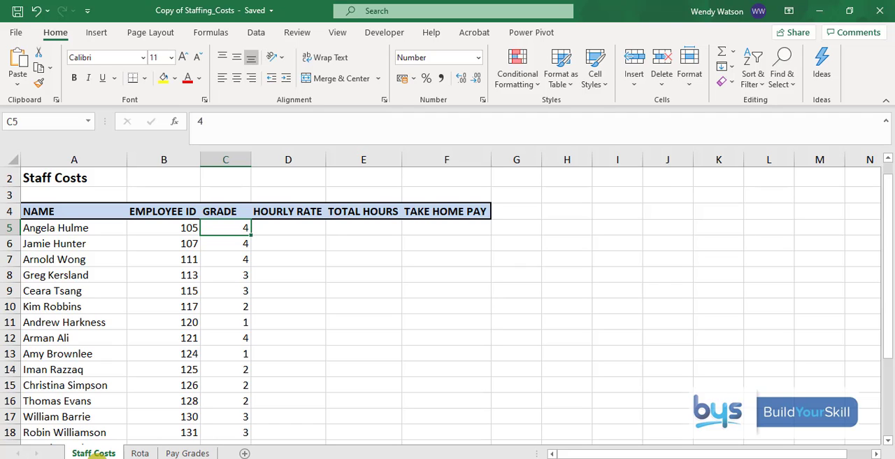
click(187, 453)
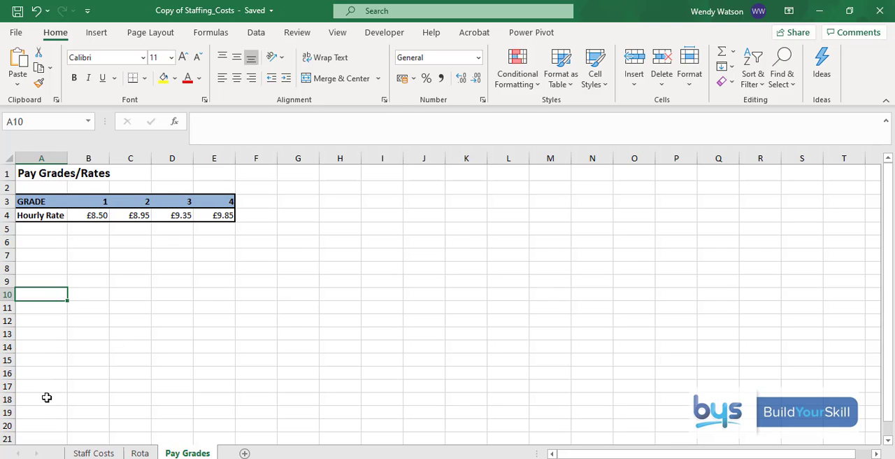
mouse_move(163, 201)
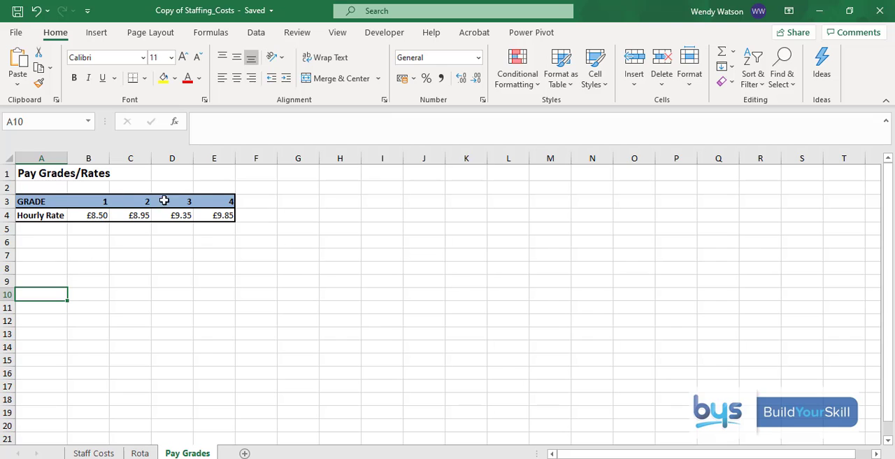
mouse_move(201, 196)
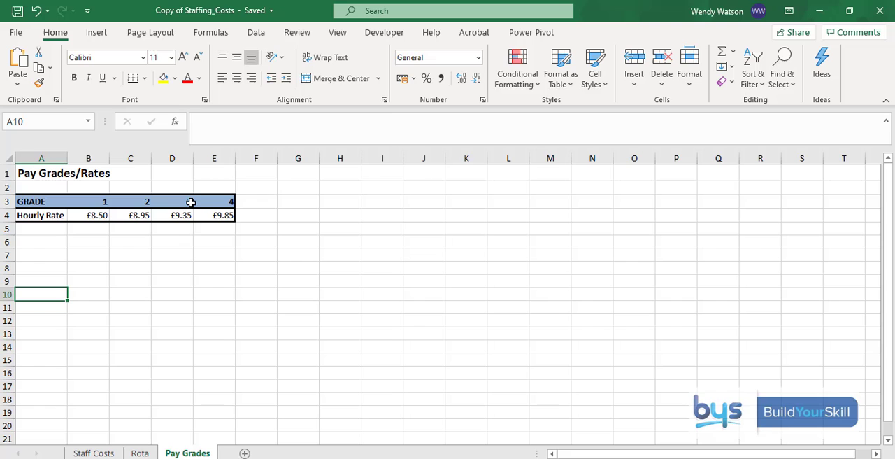
text(3)
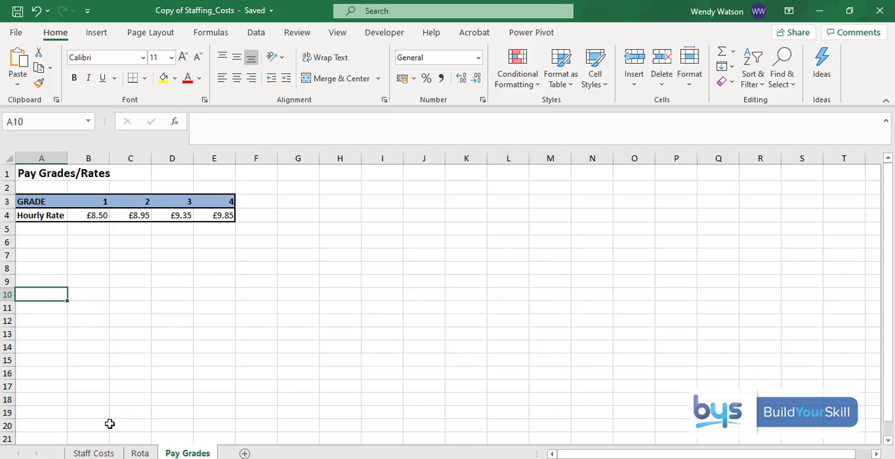
click(92, 453)
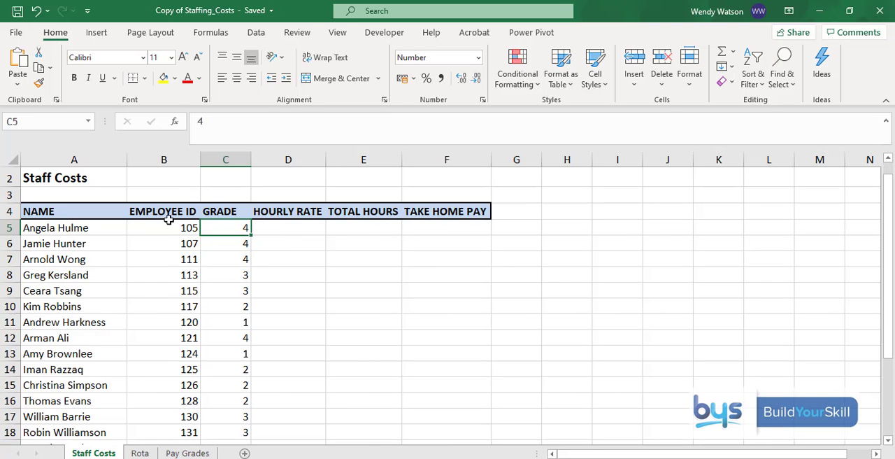
mouse_move(155, 323)
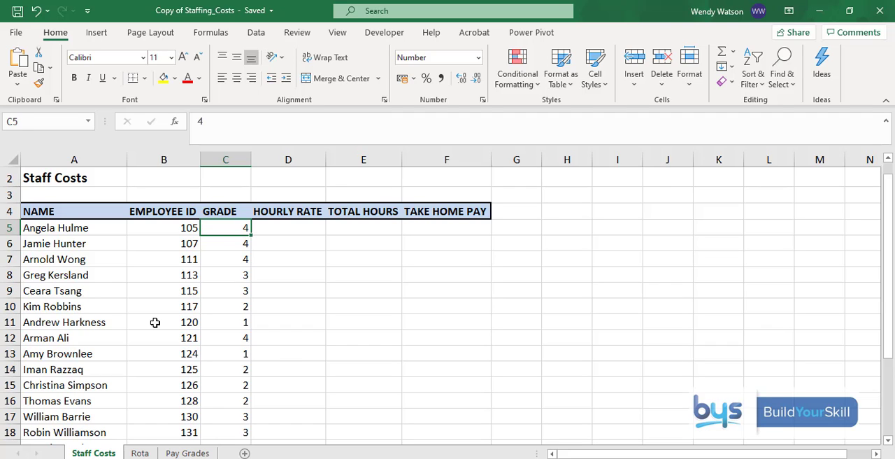
- Begin an HLOOKUP in the first hourly rate cell D5 via Insert Function on the Formulas ribbon
click(209, 33)
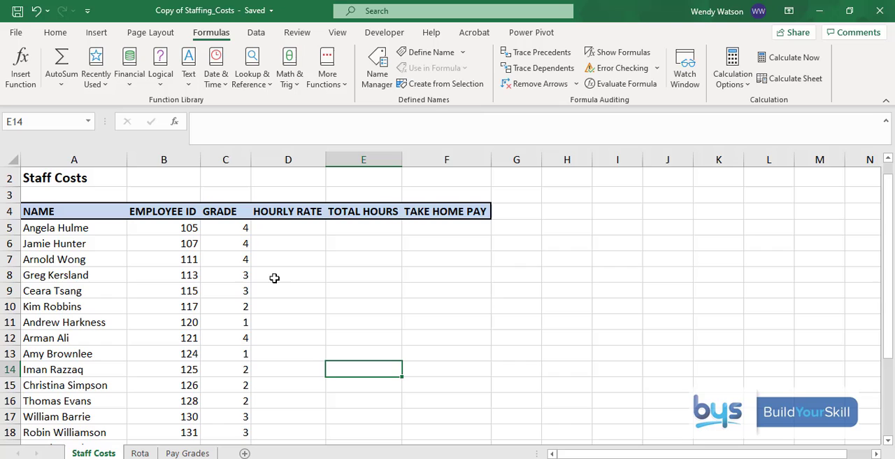
click(288, 227)
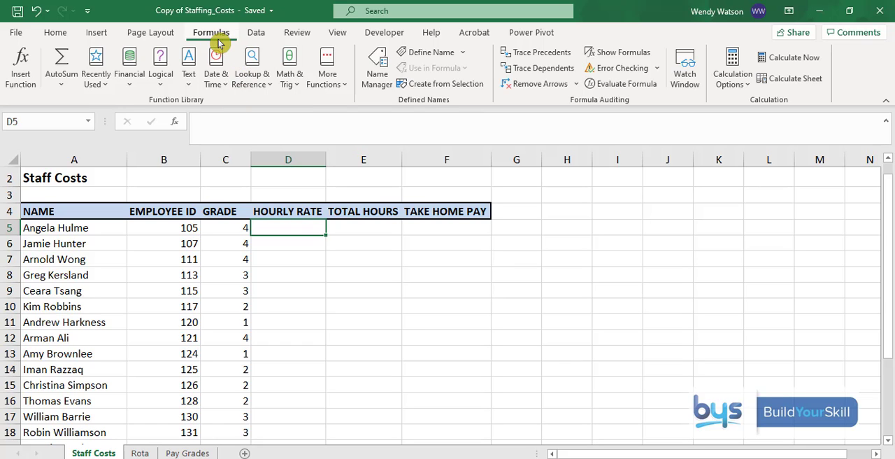
click(20, 63)
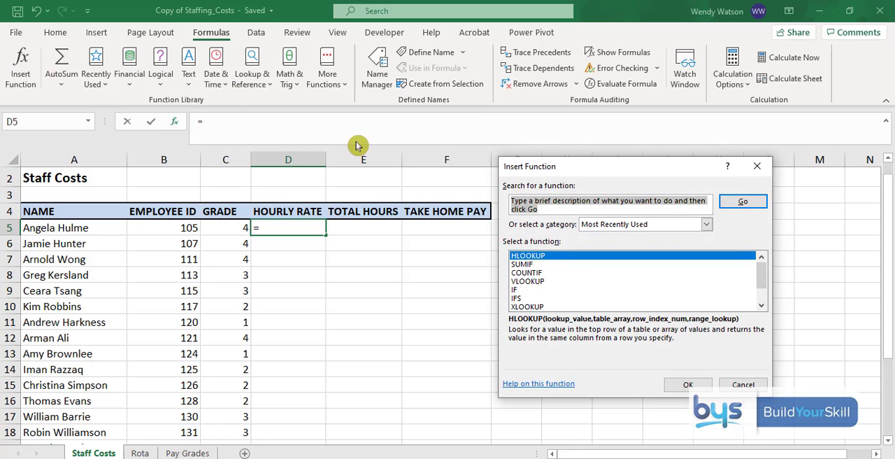
mouse_move(551, 291)
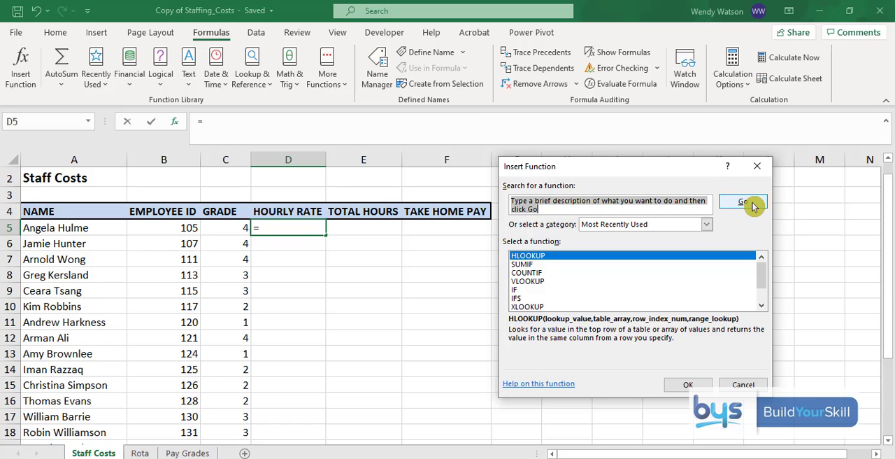
mouse_move(688, 383)
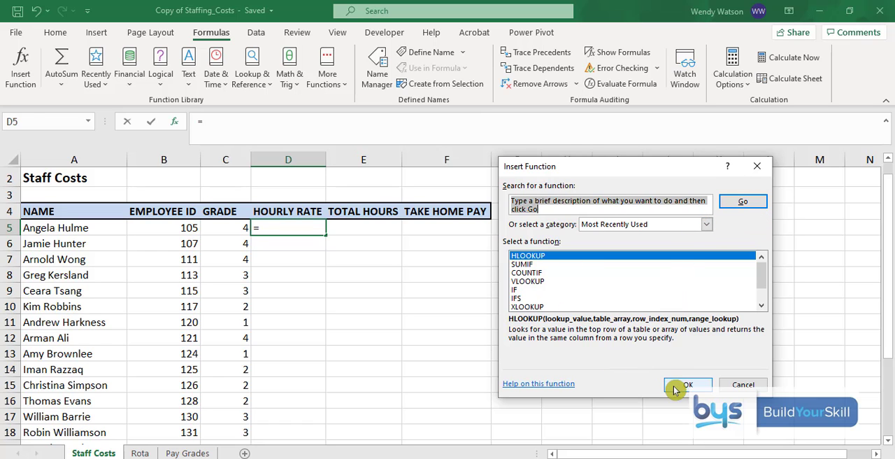
click(686, 384)
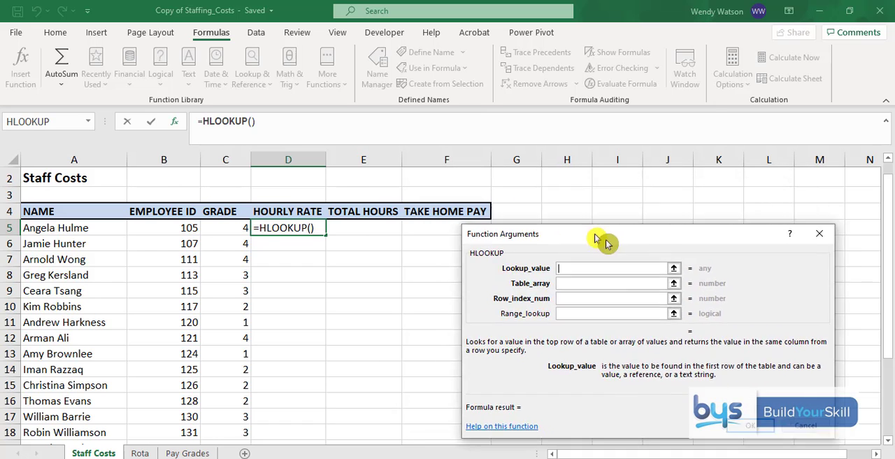
- Set the lookup value to grade C5 and the table to absolute 'Pay Grades'!$B$3:$E$4
drag(595, 234, 643, 28)
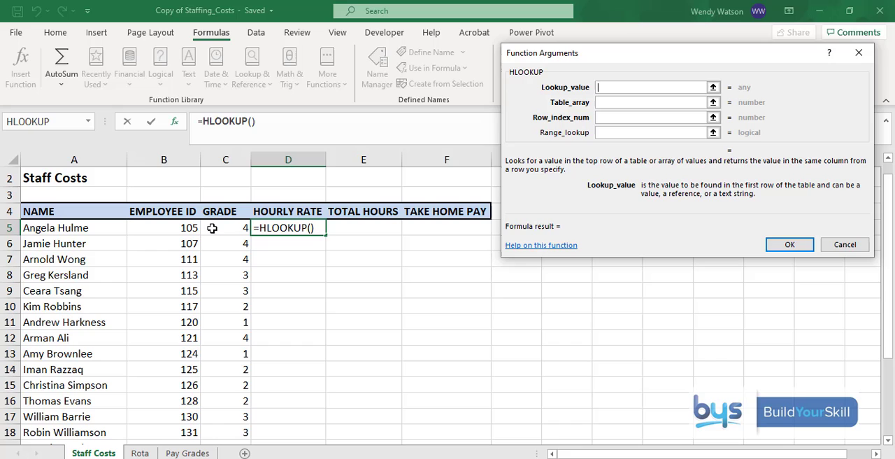
click(225, 226)
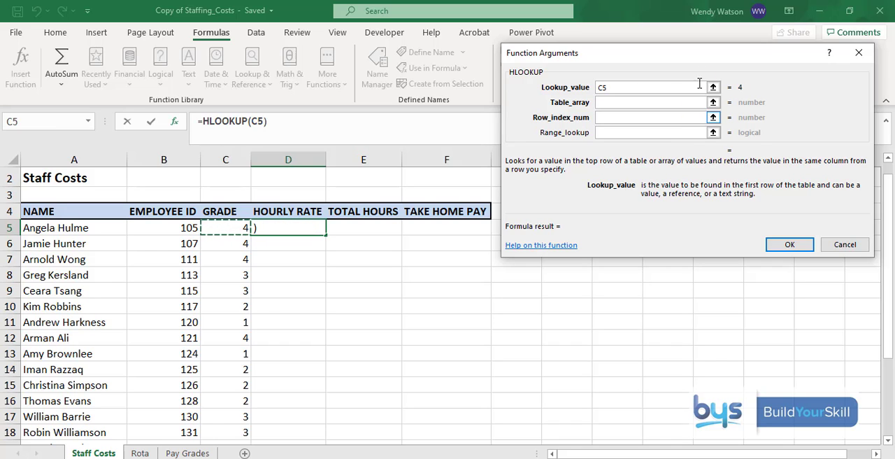
click(654, 102)
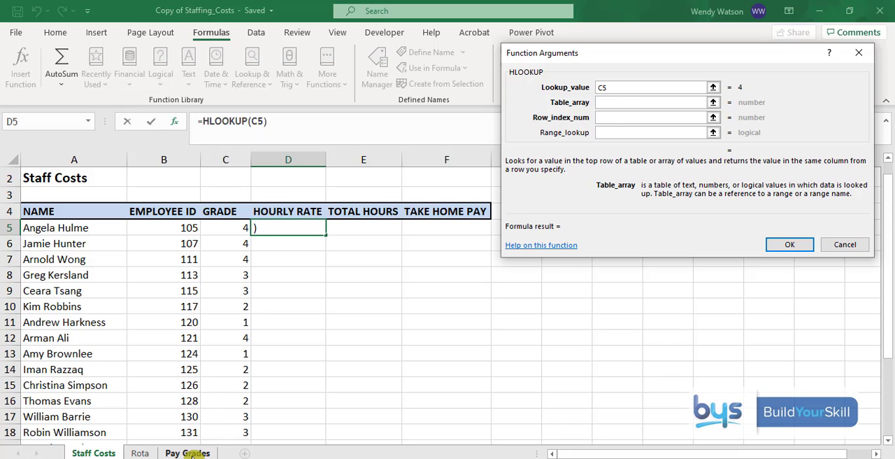
click(187, 453)
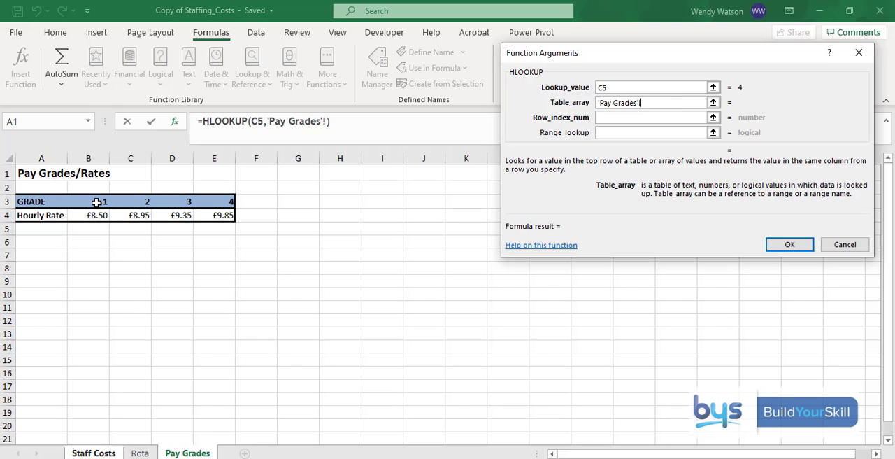
drag(88, 201, 214, 215)
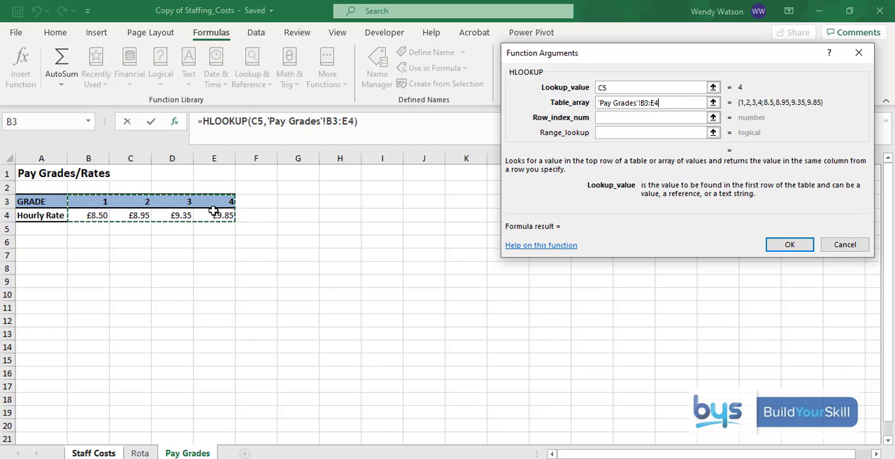
key(f4)
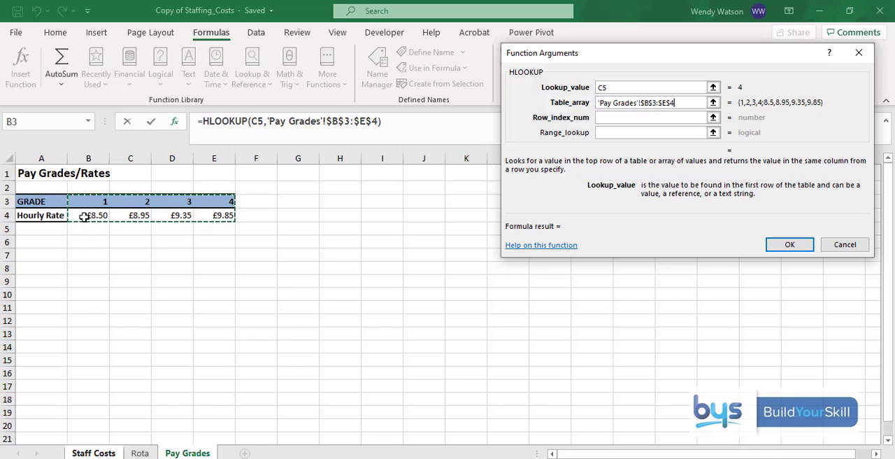
mouse_move(78, 201)
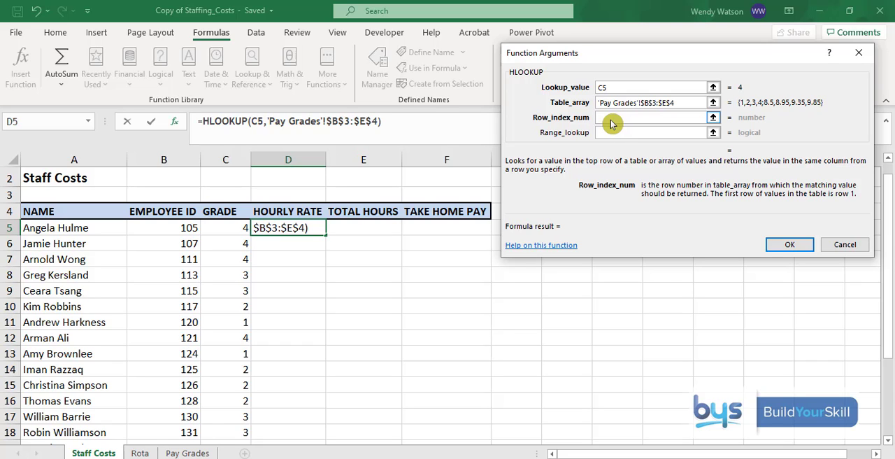
- Complete the HLOOKUP with row index 2 and exact match False, returning 9.85 in D5
text(2)
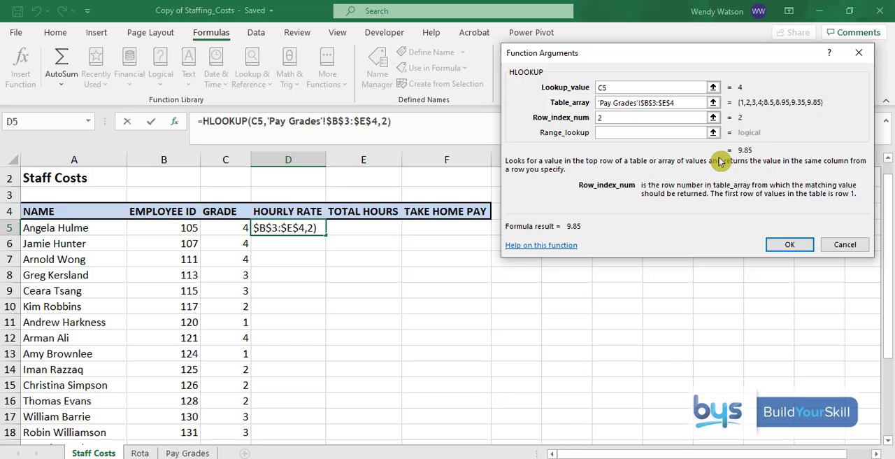
mouse_move(761, 165)
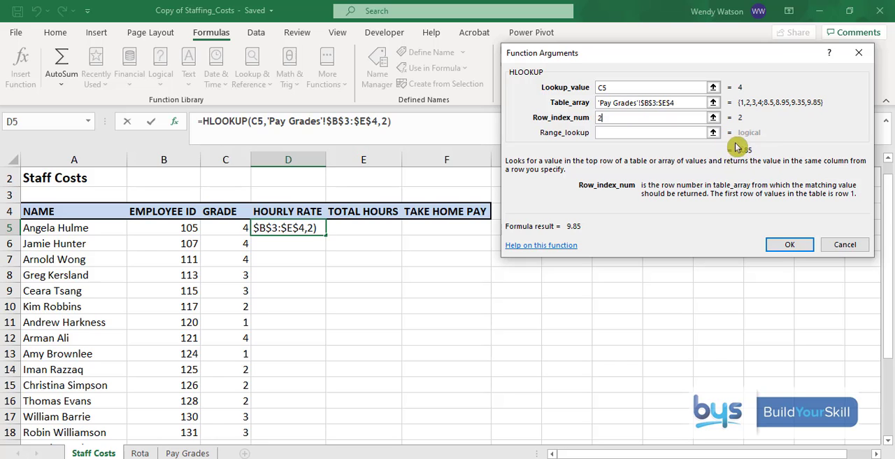
click(654, 131)
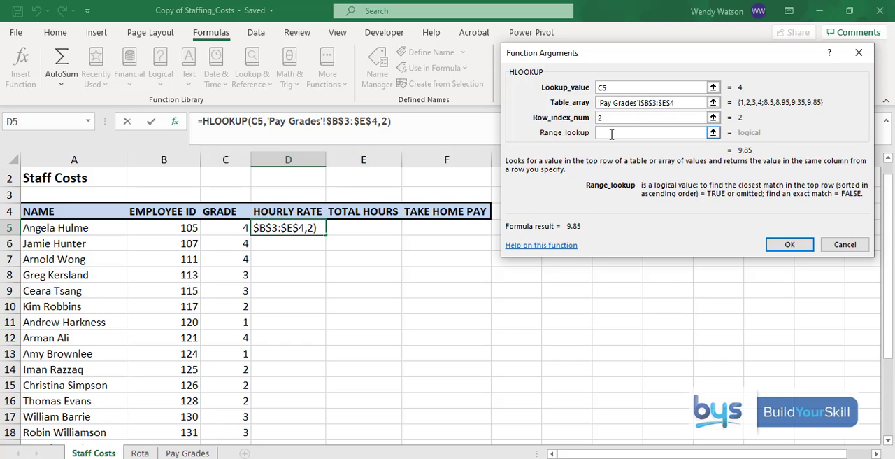
text(False)
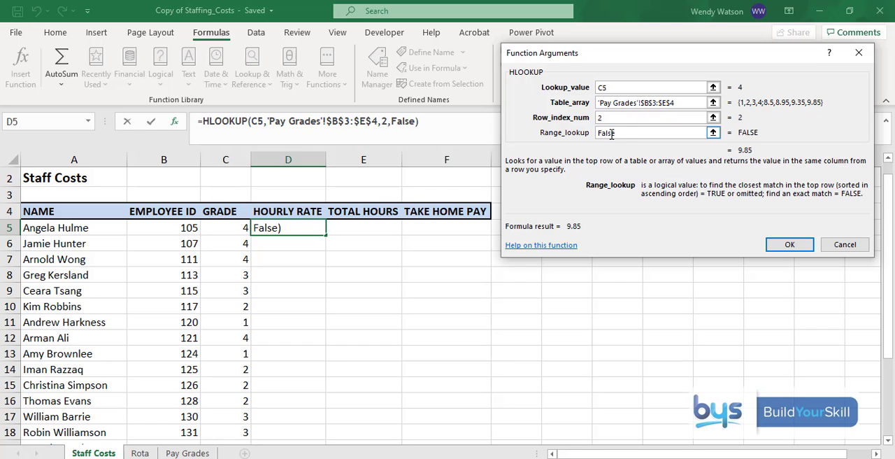
click(788, 244)
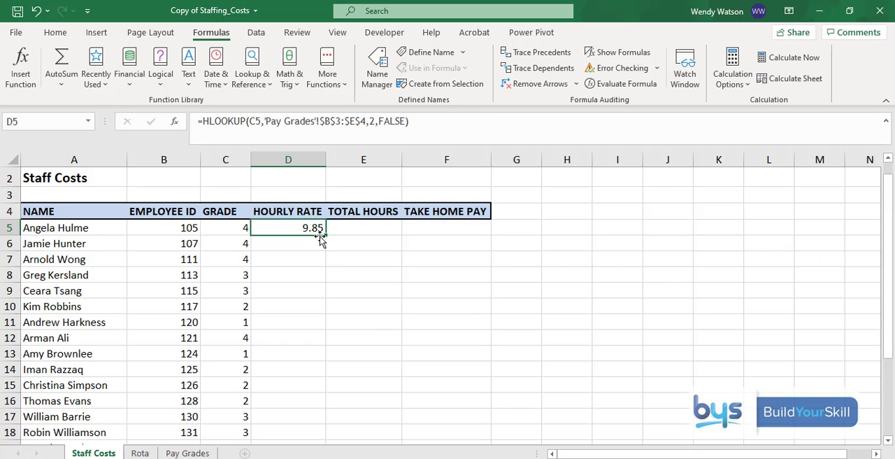
- Fill the hourly rate lookup from D5 down to D18 and format the rates as pound currency
drag(320, 232, 321, 432)
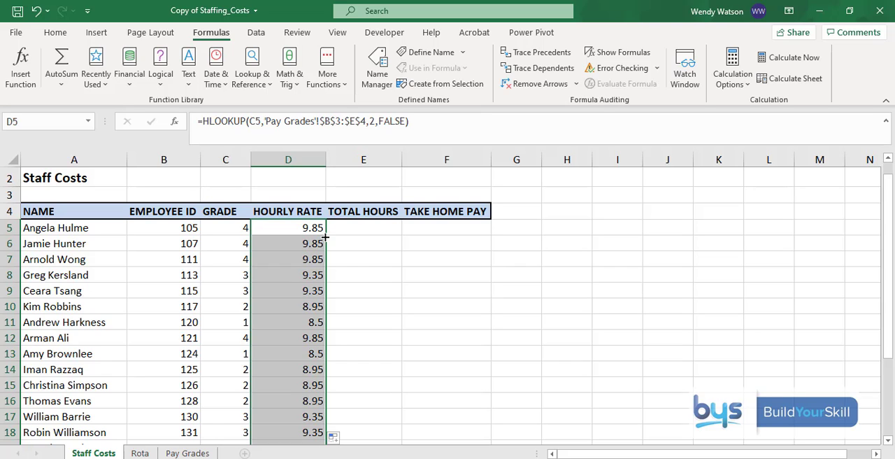
mouse_move(298, 422)
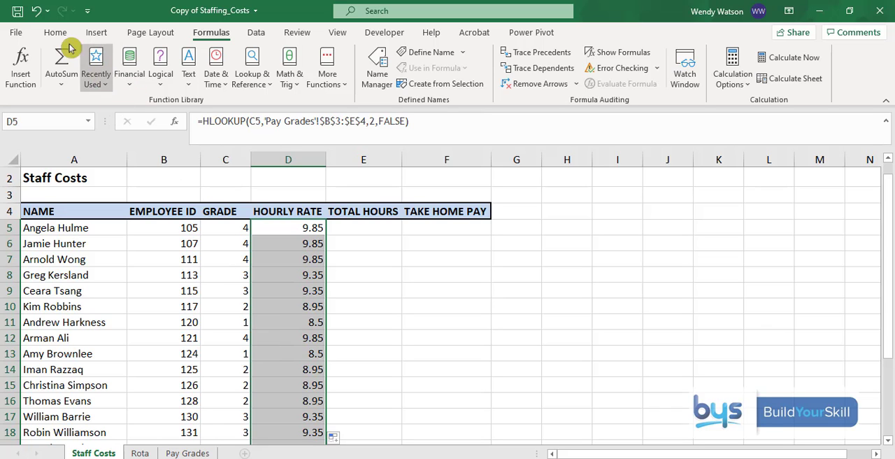
click(54, 32)
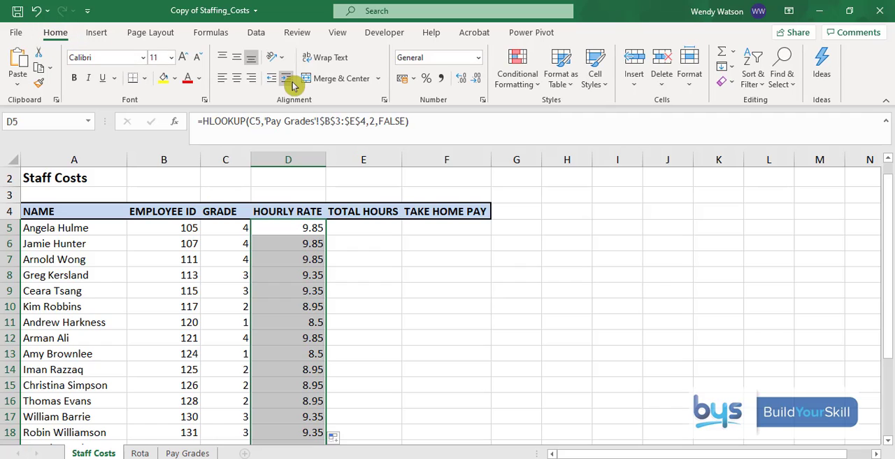
mouse_move(410, 29)
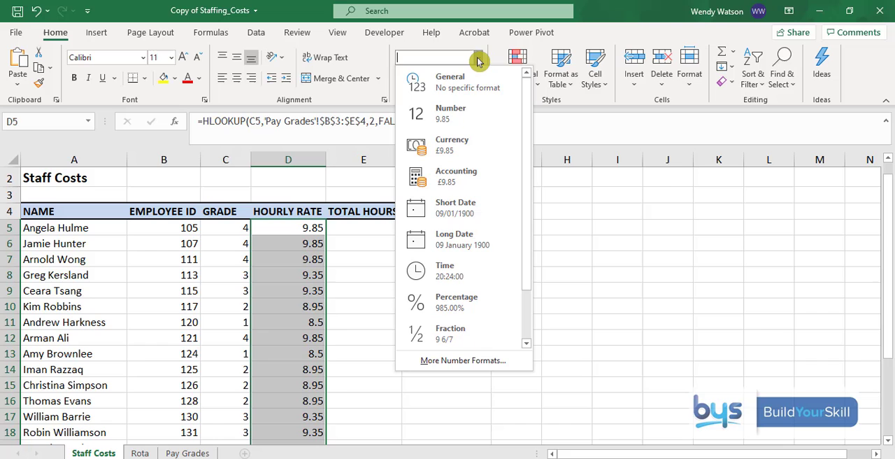
click(452, 144)
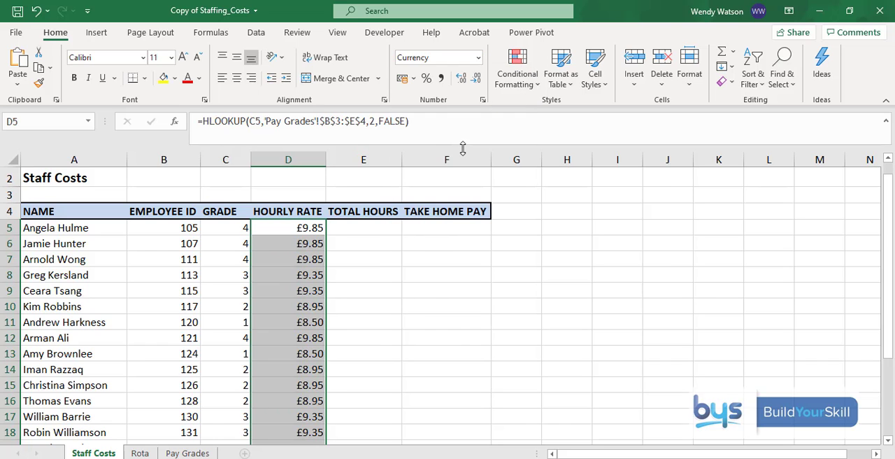
mouse_move(333, 201)
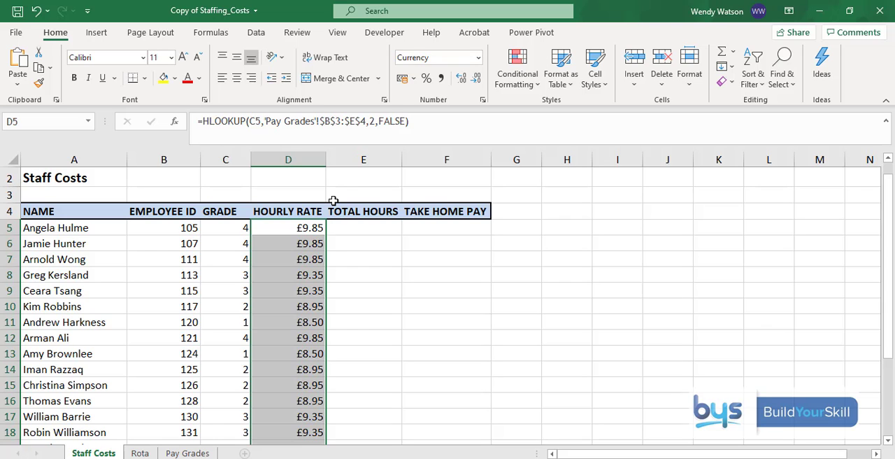
click(210, 32)
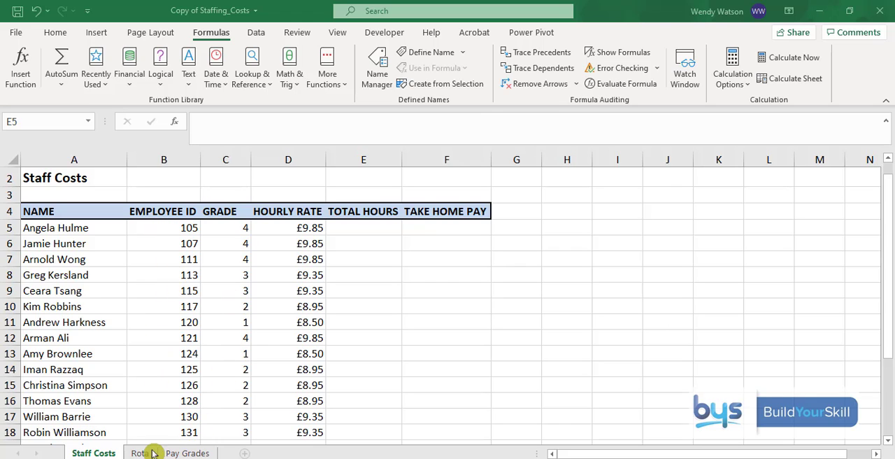
click(363, 227)
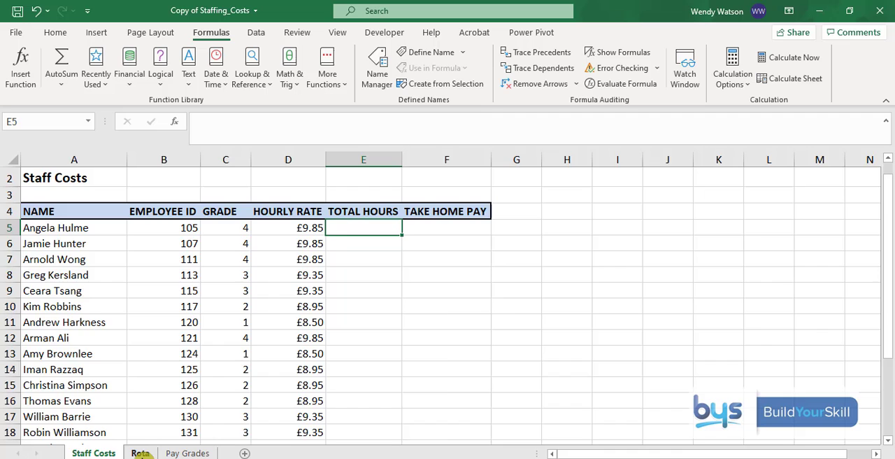
click(140, 453)
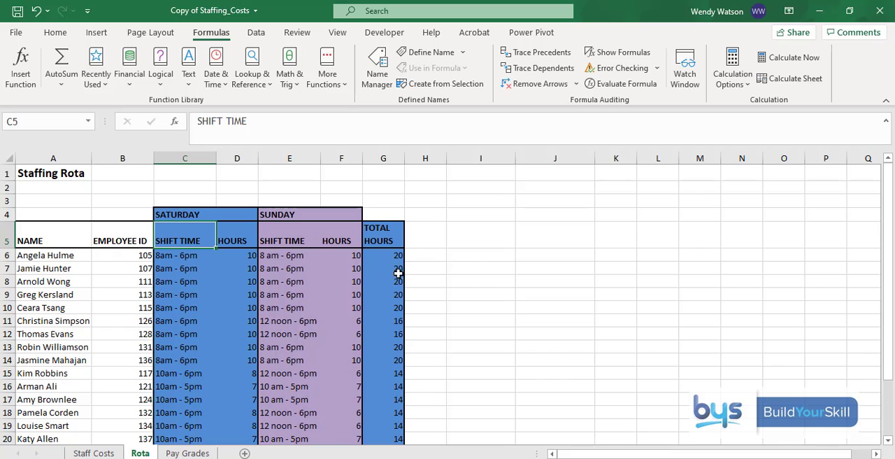
mouse_move(374, 380)
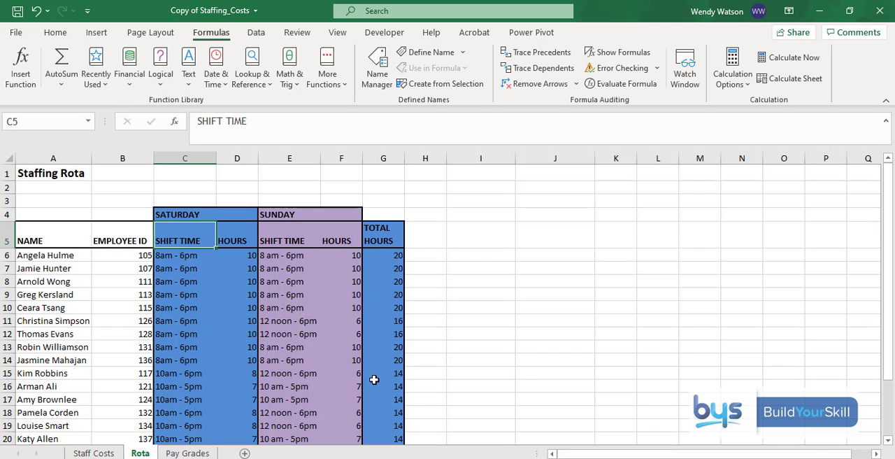
mouse_move(382, 259)
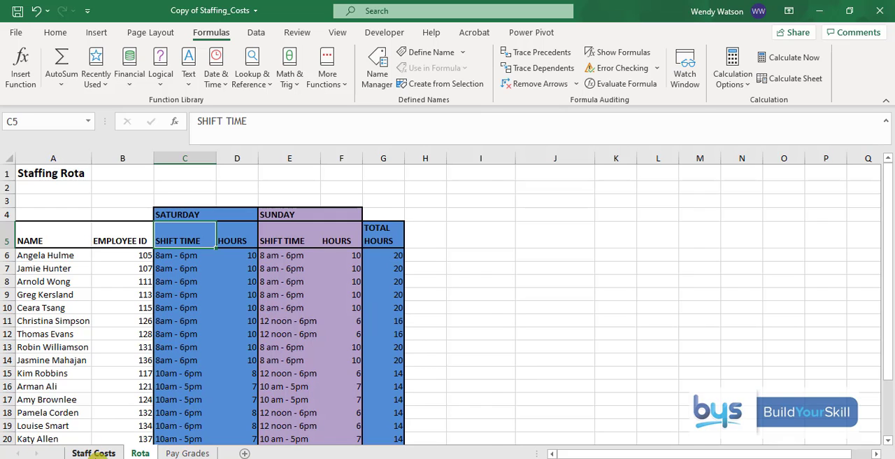
click(92, 453)
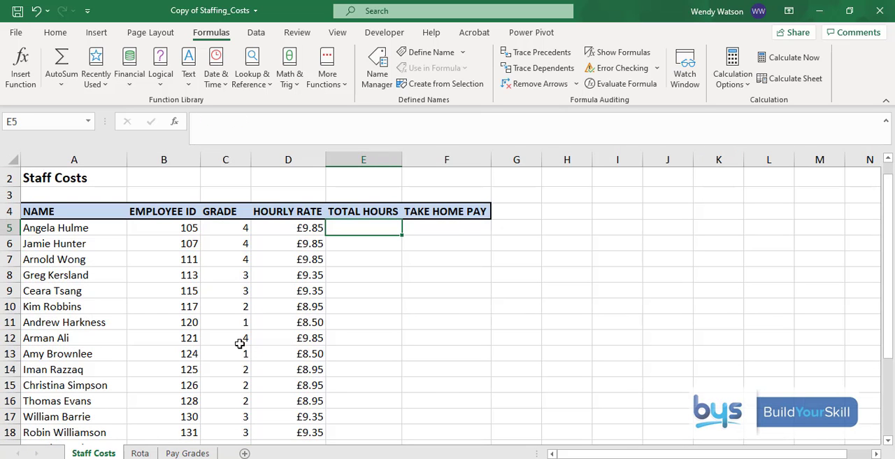
click(19, 63)
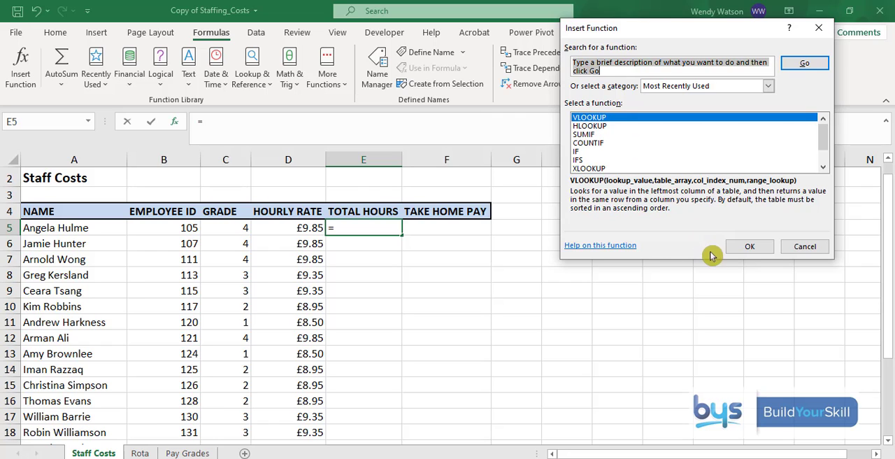
- Start a VLOOKUP in E5 on employee ID B5 against the absolute range Rota!$B$6:$G$25
click(749, 246)
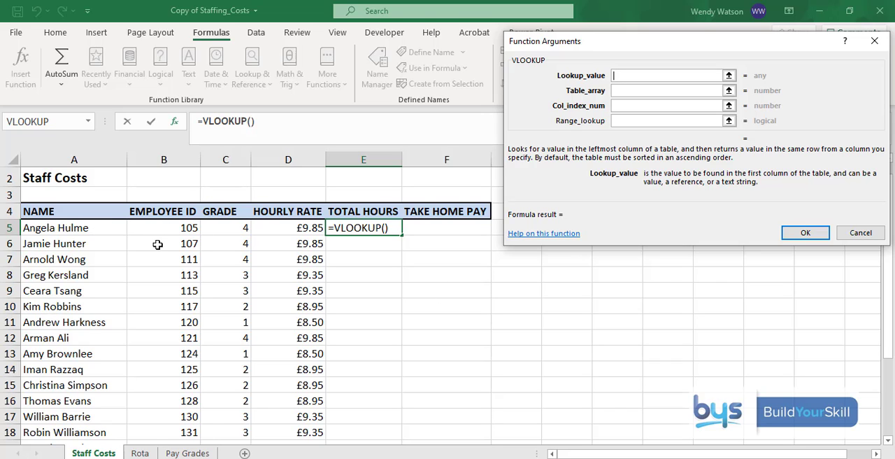
mouse_move(162, 231)
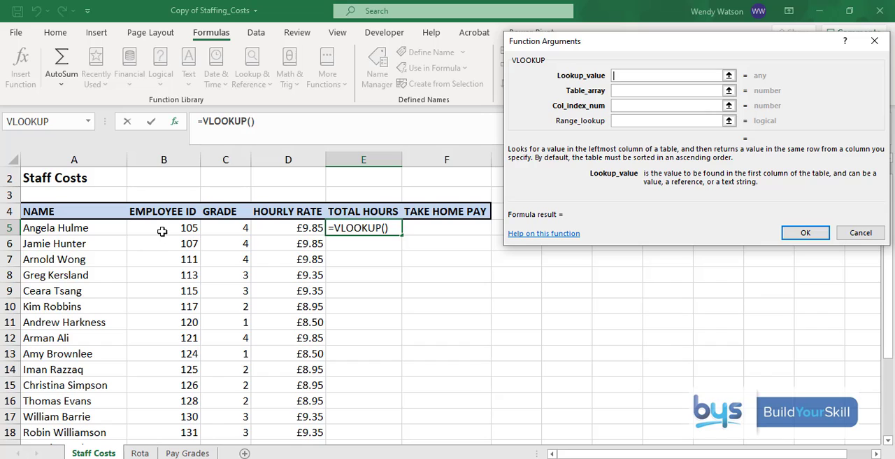
click(164, 227)
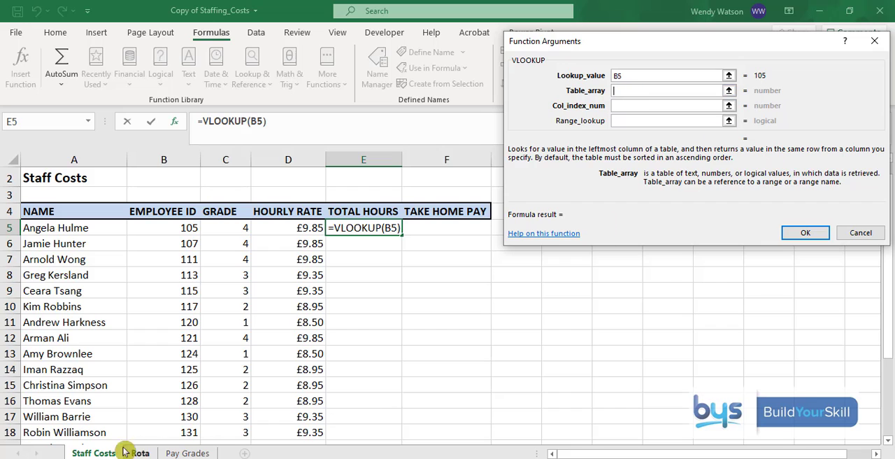
click(140, 453)
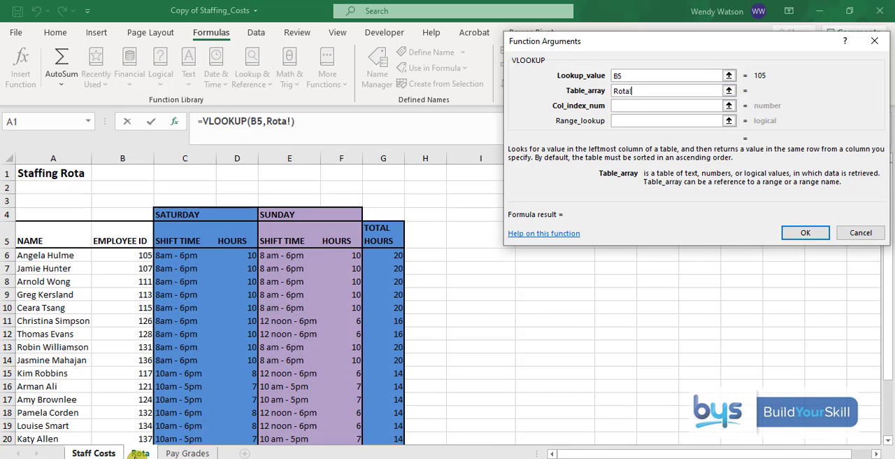
text(!)
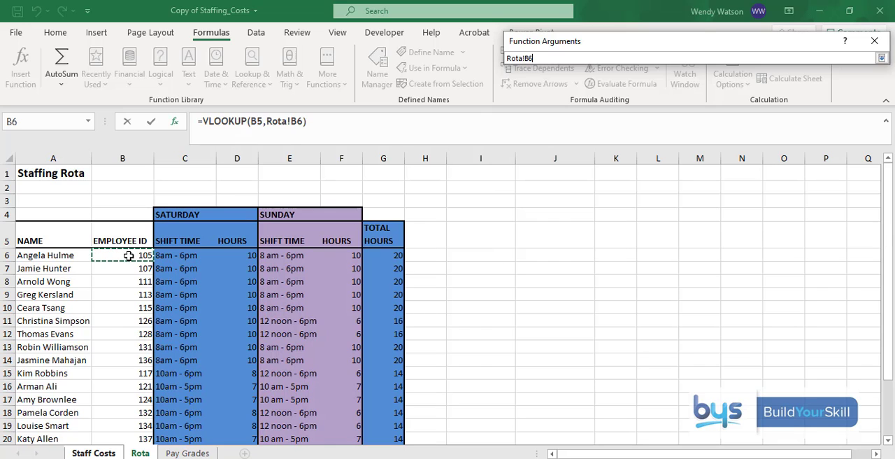
drag(129, 254, 397, 268)
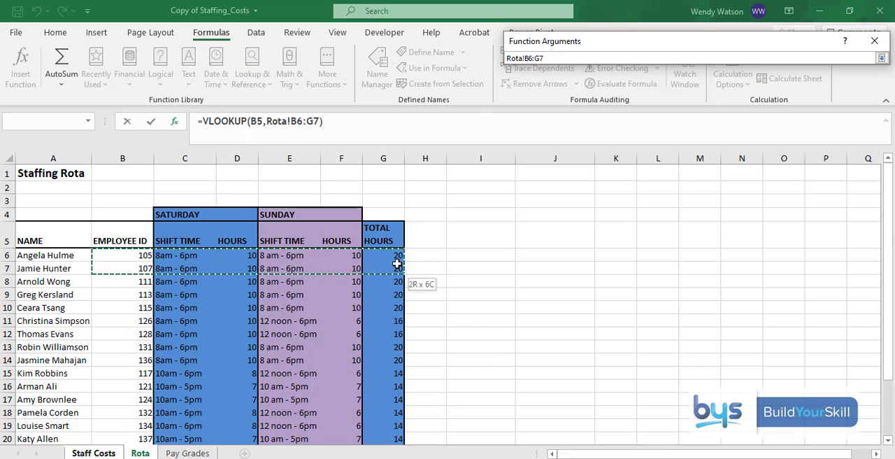
drag(399, 268, 399, 386)
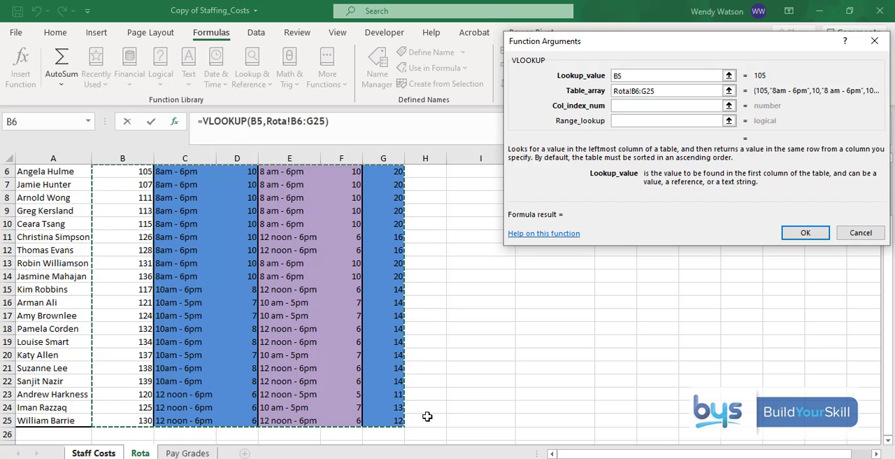
key(f4)
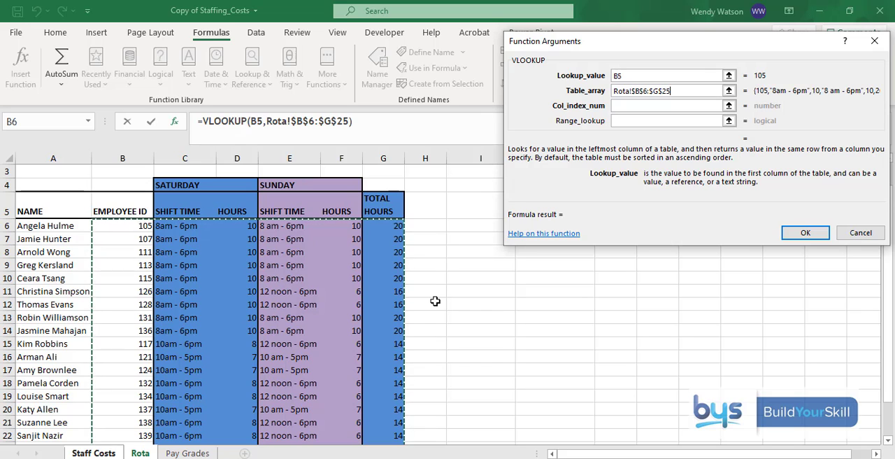
mouse_move(163, 208)
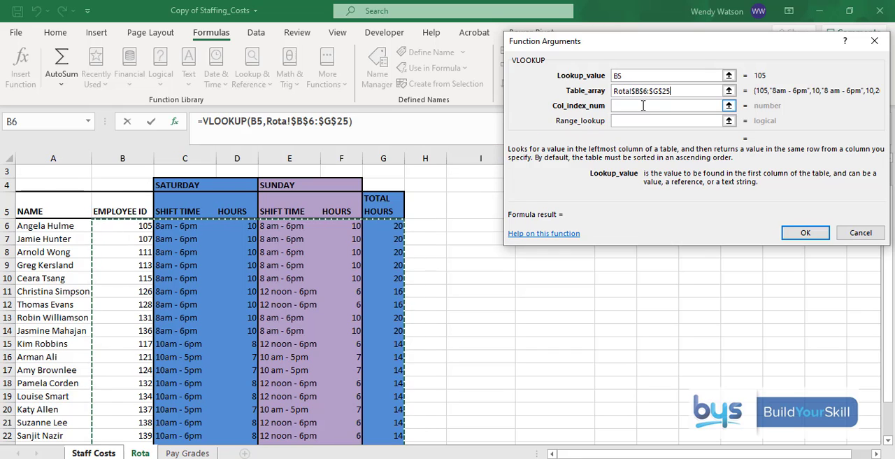
text(6)
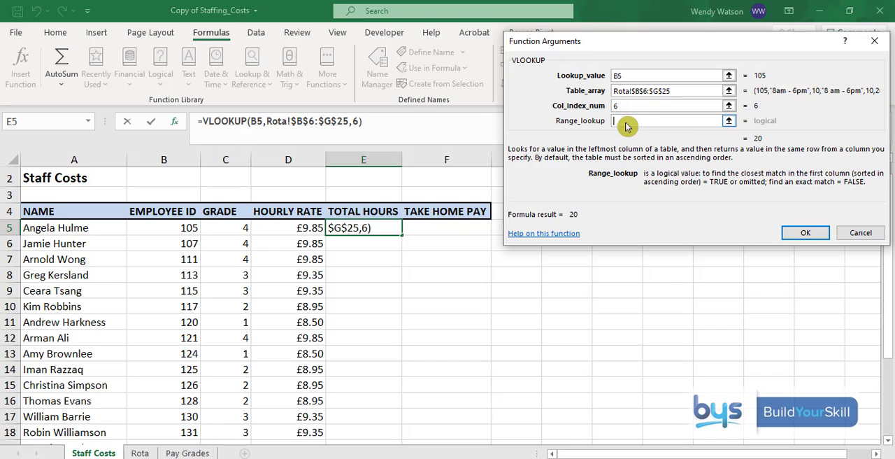
text(False)
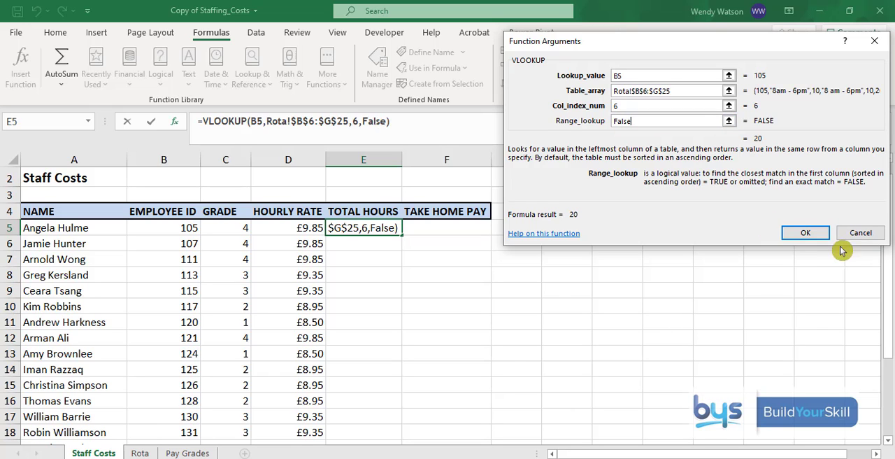
click(806, 233)
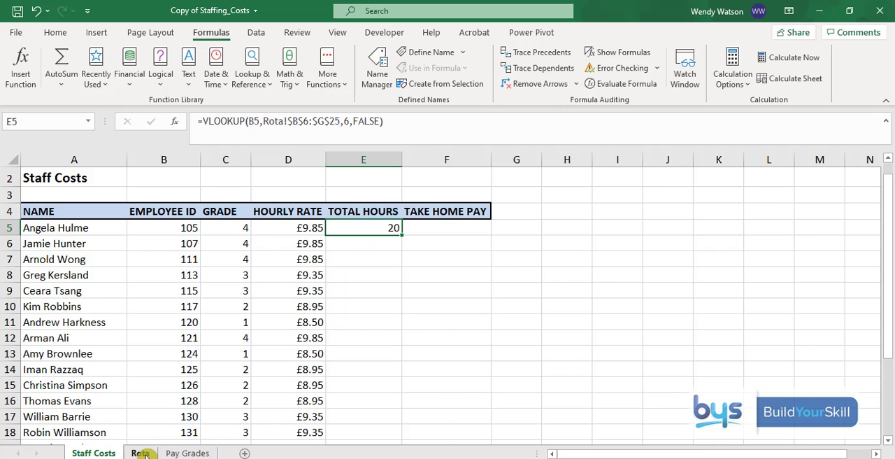
- Copy the total hours VLOOKUP from E5 down every employee row, giving 14 to 20 hours
click(140, 453)
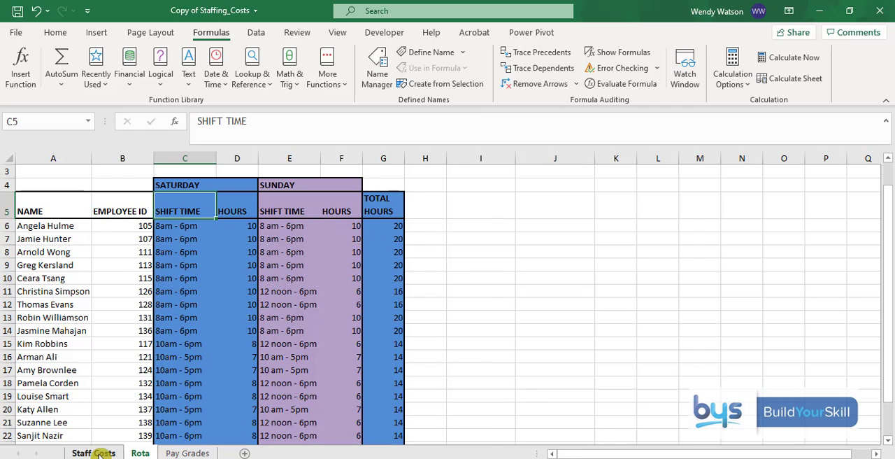
click(92, 453)
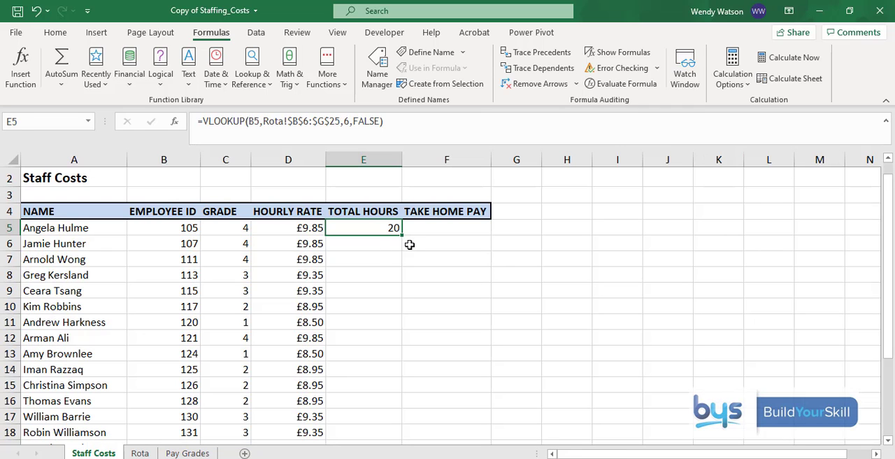
drag(394, 226, 395, 430)
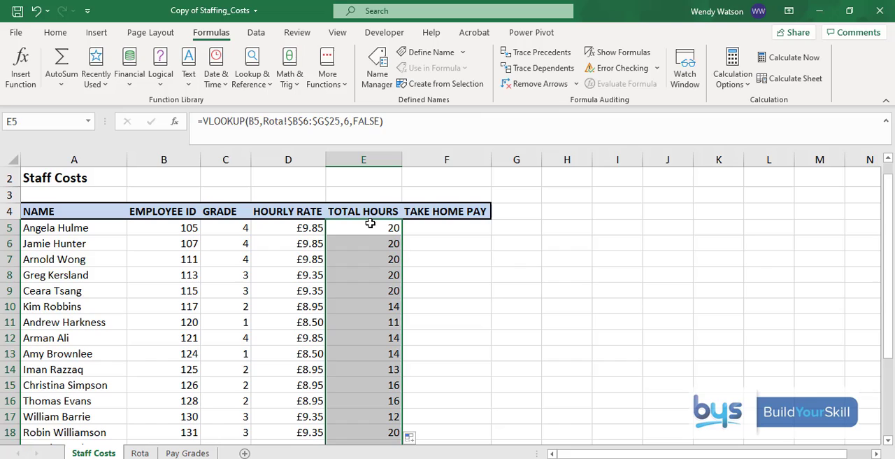
mouse_move(372, 234)
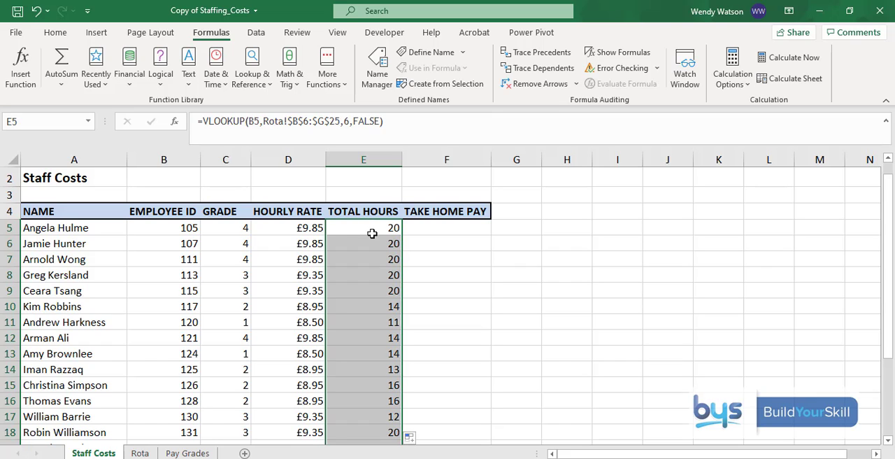
mouse_move(439, 226)
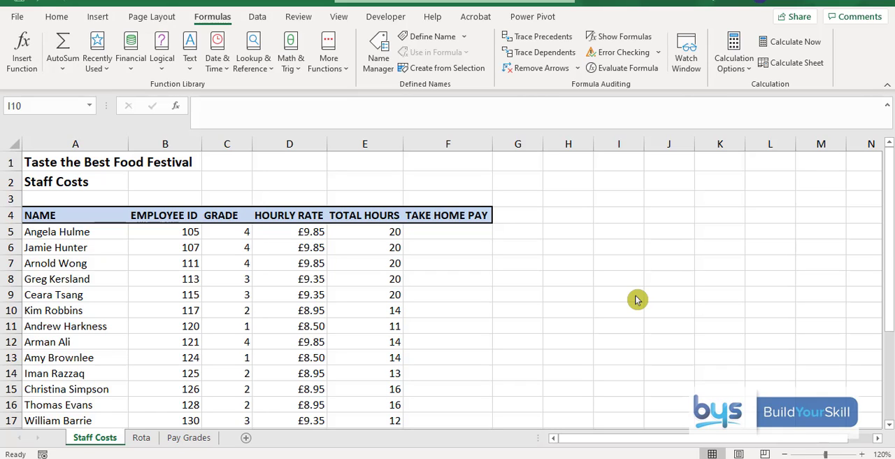
mouse_move(622, 296)
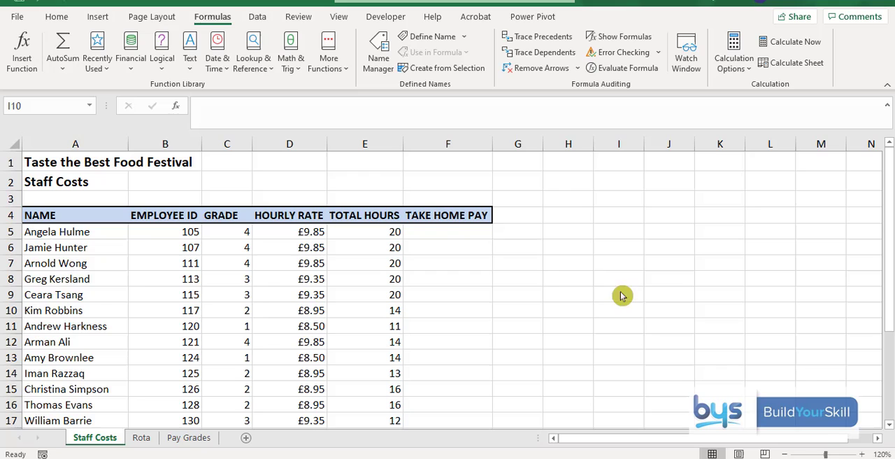
- Enter =D5*E5*92% in F5 and fill the take-home pay formula down every employee row
click(448, 231)
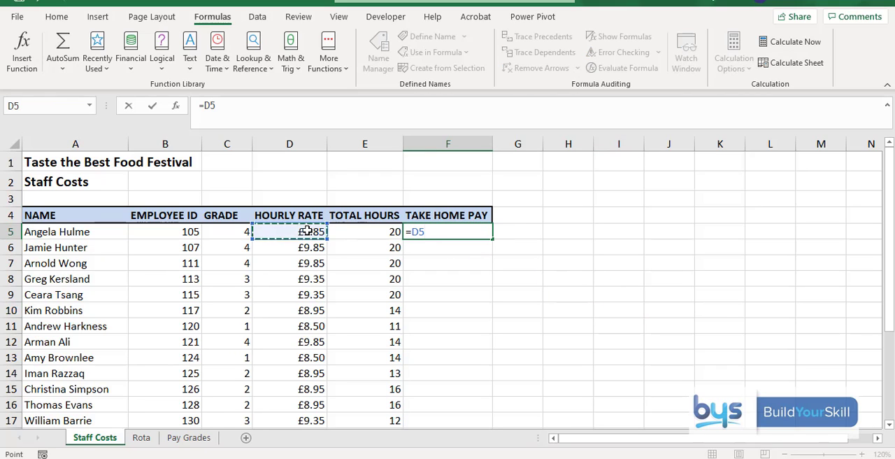
text(*)
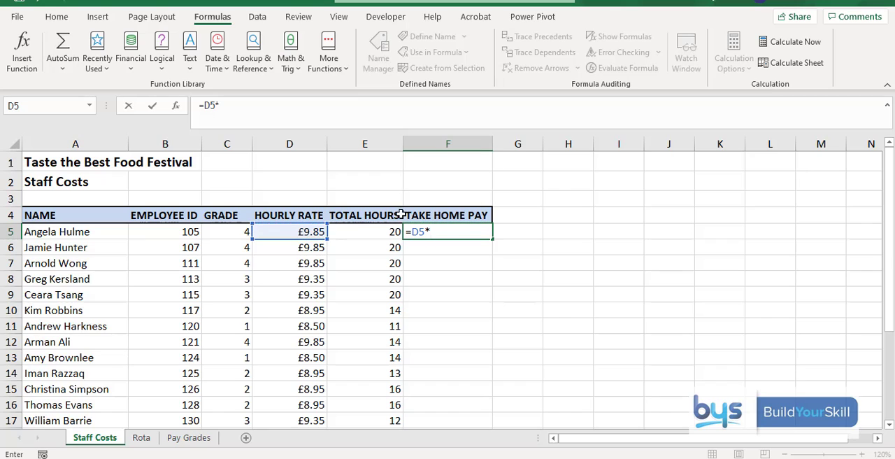
click(364, 231)
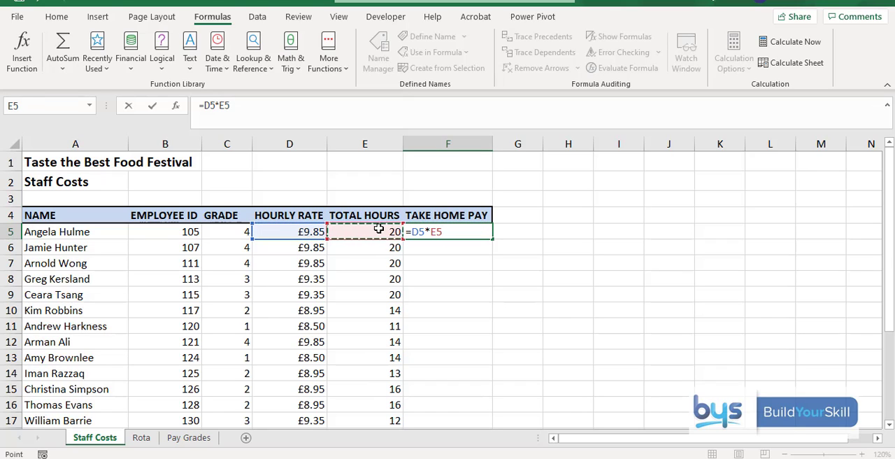
text(*)
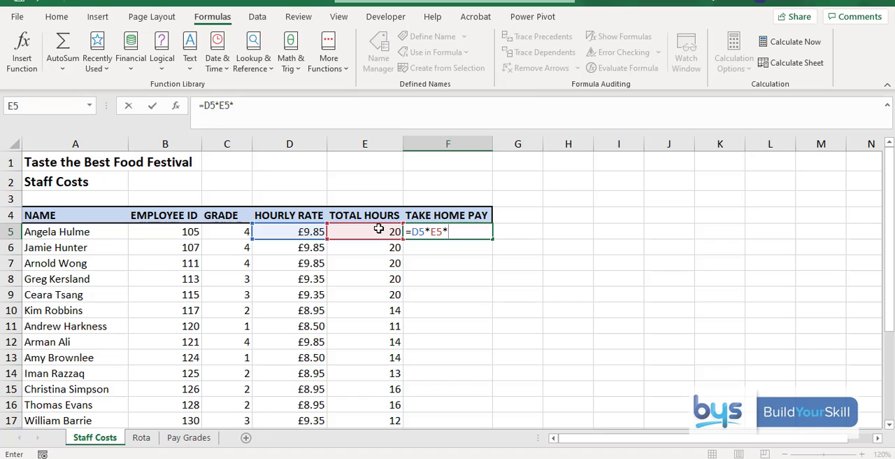
text(92)
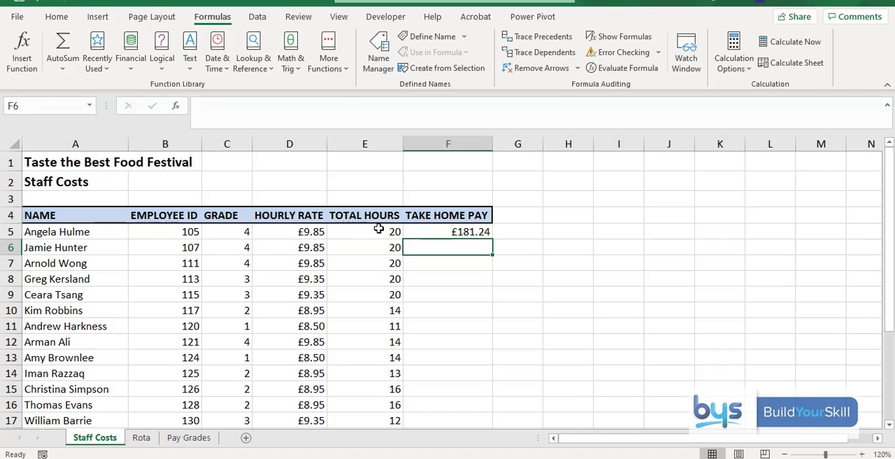
mouse_move(442, 231)
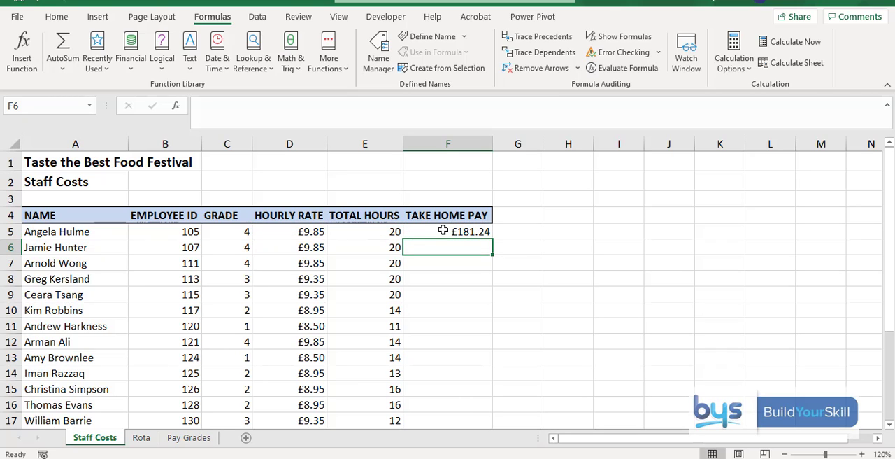
click(448, 230)
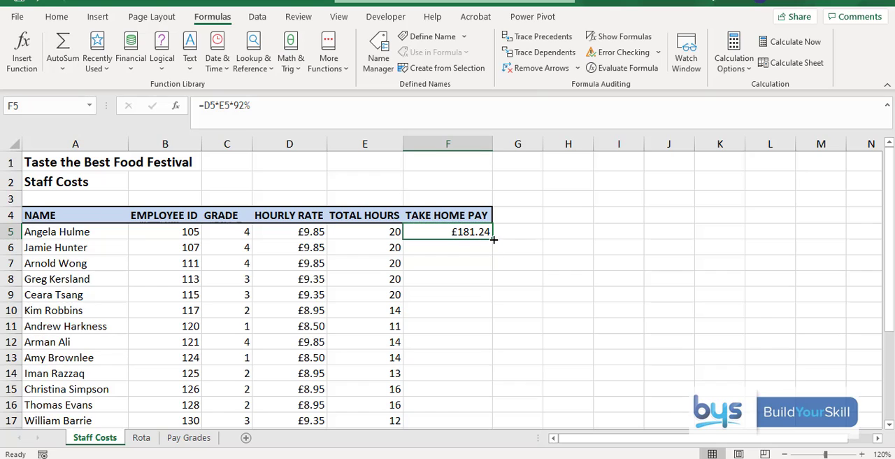
drag(495, 236, 483, 419)
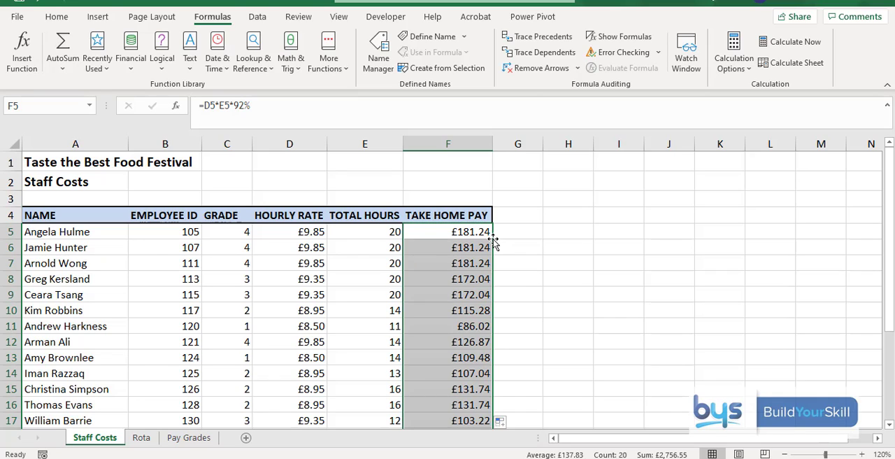
mouse_move(468, 246)
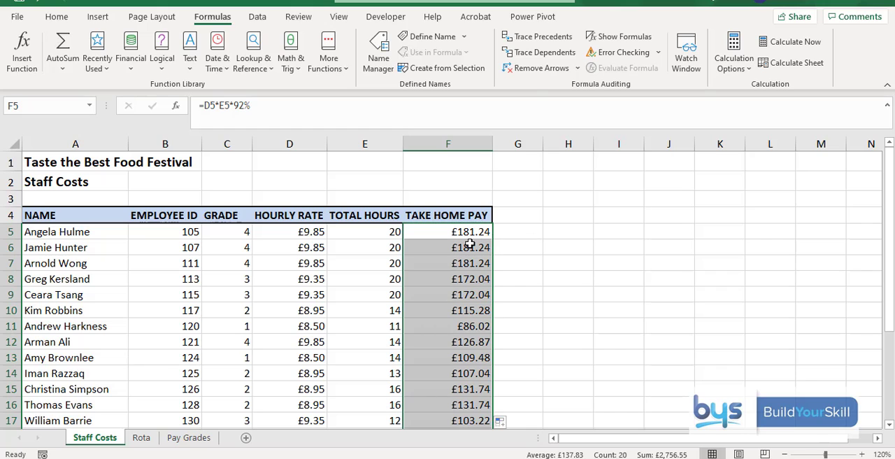
- Clear the #N/A under Hourly Rate and total the hours with =SUM(E5:E24), copied across to take-home pay
scroll(down, 3)
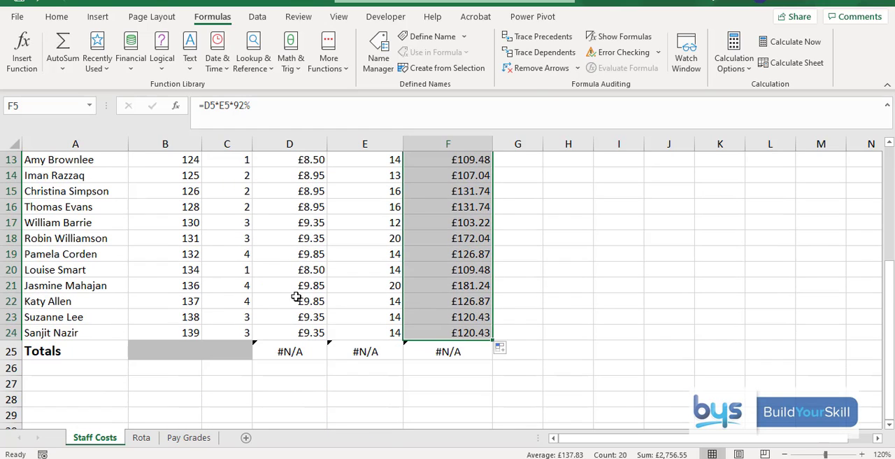
mouse_move(426, 351)
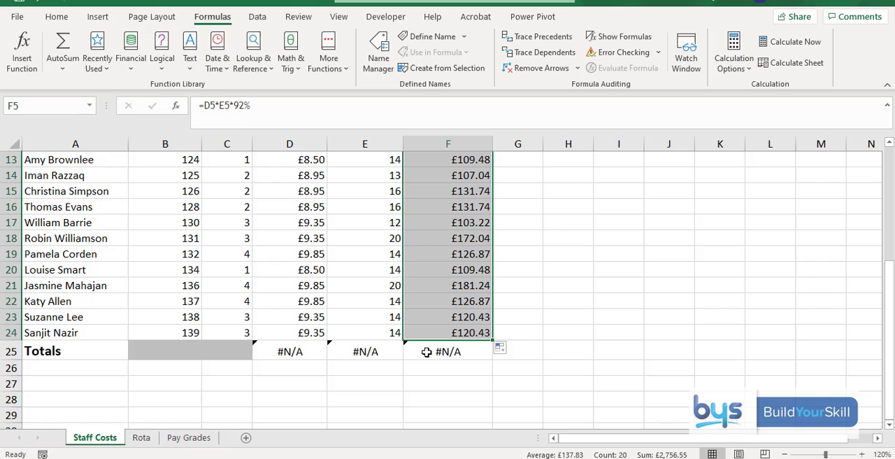
mouse_move(290, 350)
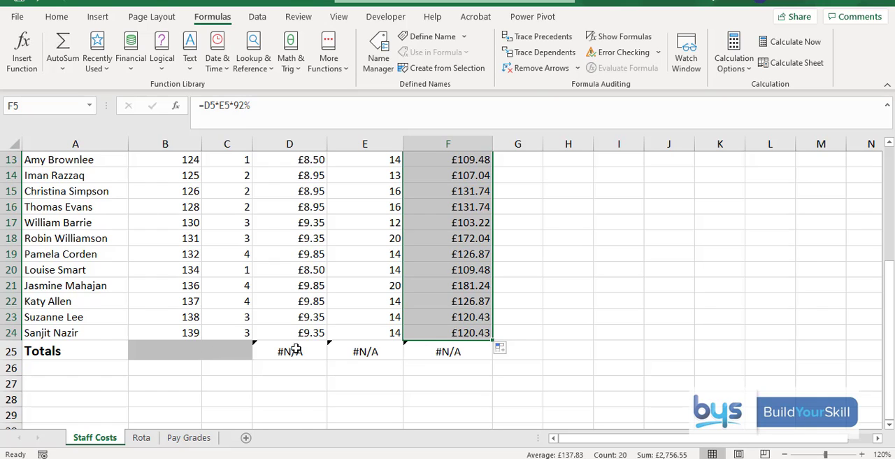
scroll(up, 3)
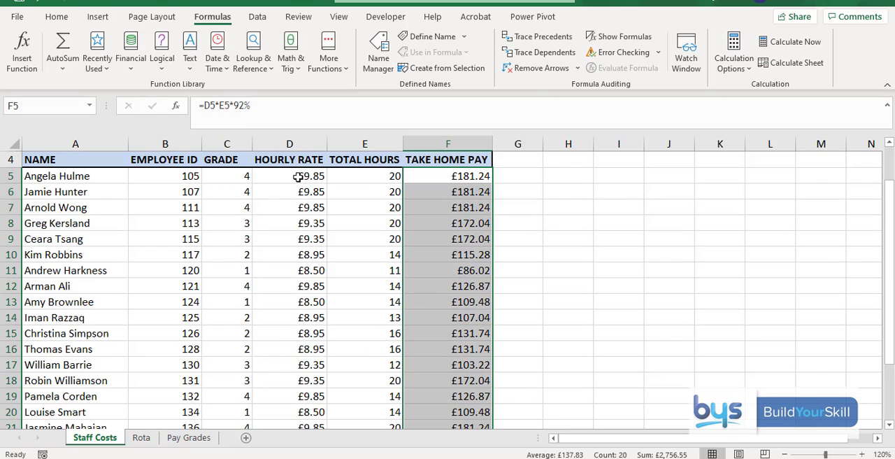
click(289, 176)
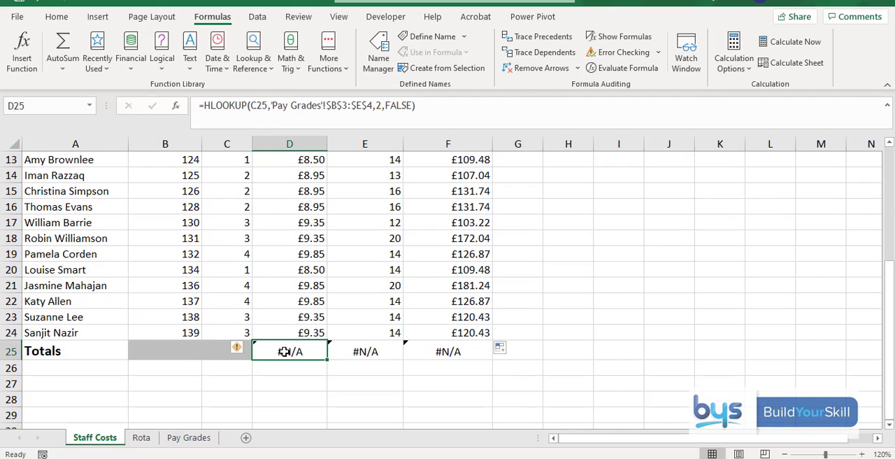
click(363, 351)
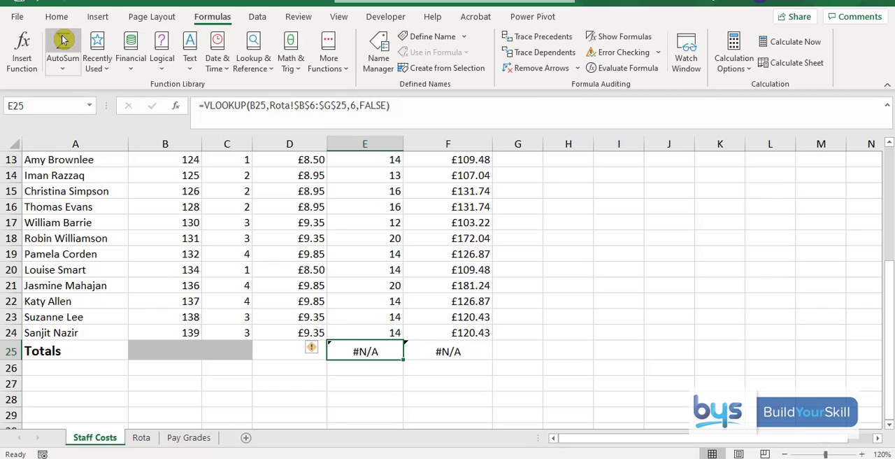
text(=SUM(E5:E24))
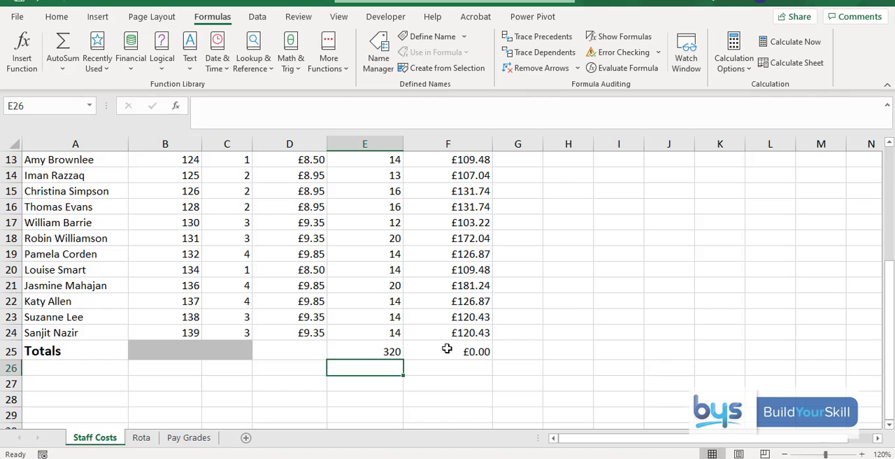
click(364, 350)
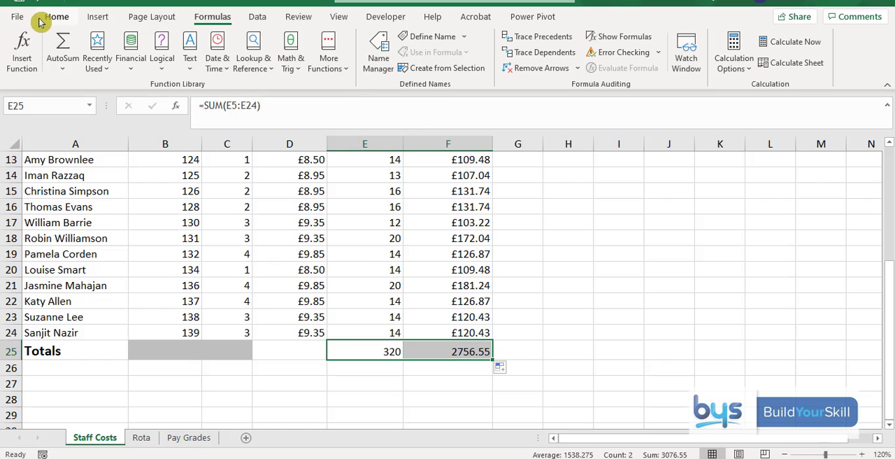
- Show the Totals row sums as currency, £320.00 and £2,756.55
click(55, 17)
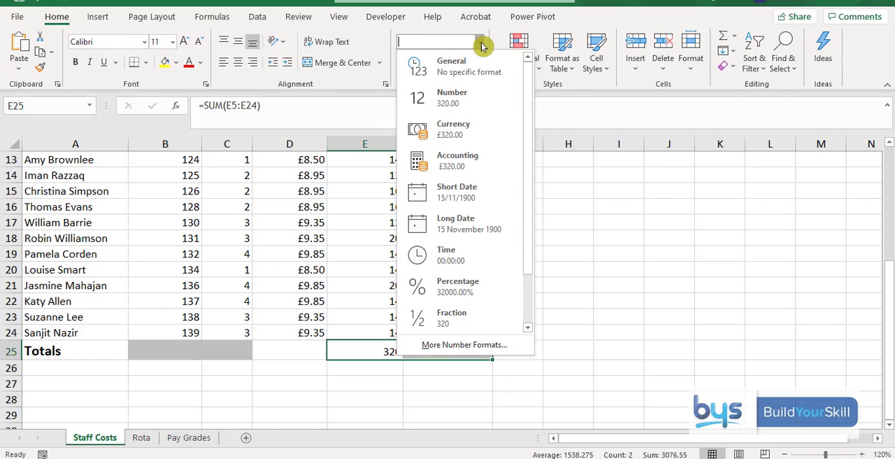
mouse_move(481, 128)
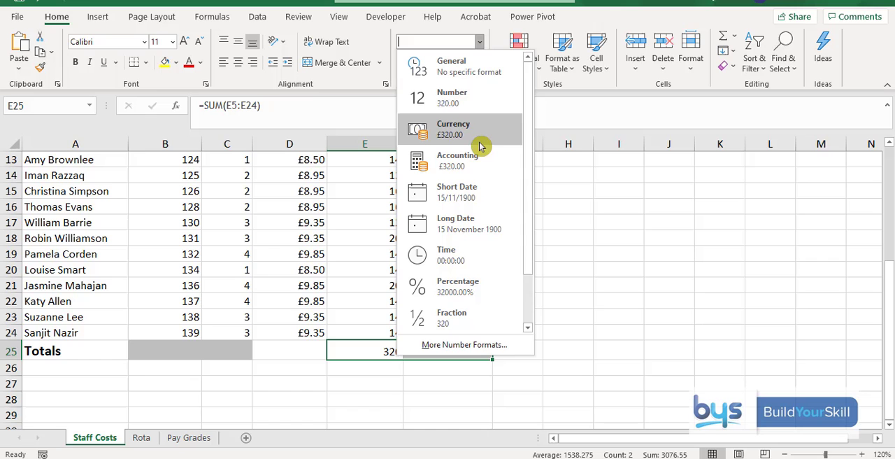
click(453, 128)
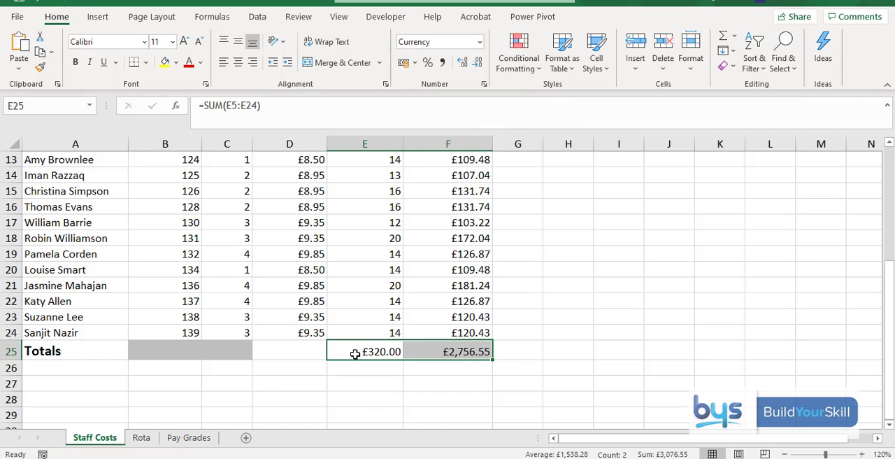
scroll(up, 3)
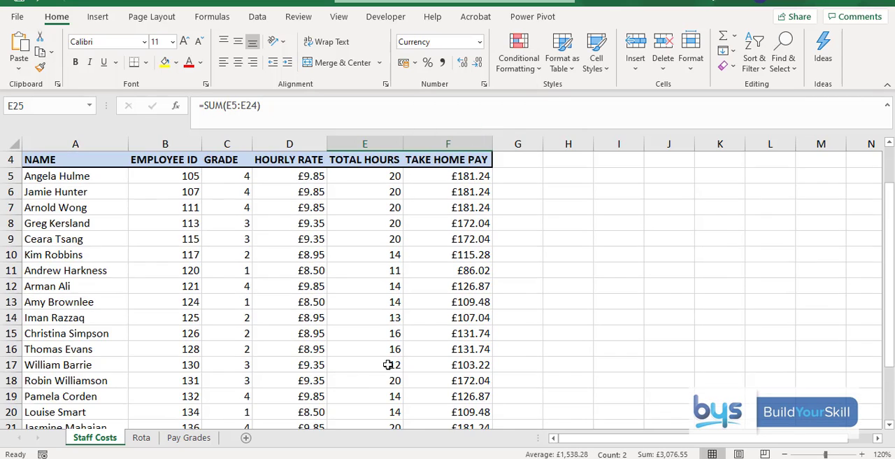
scroll(down, 3)
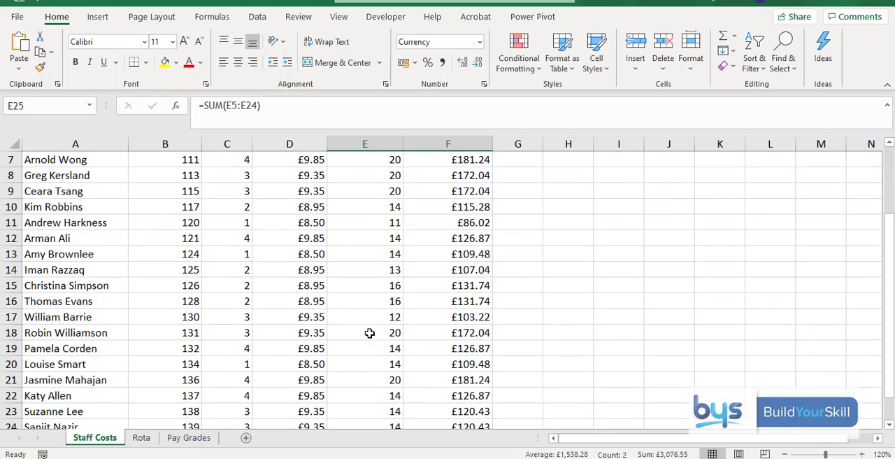
scroll(down, 3)
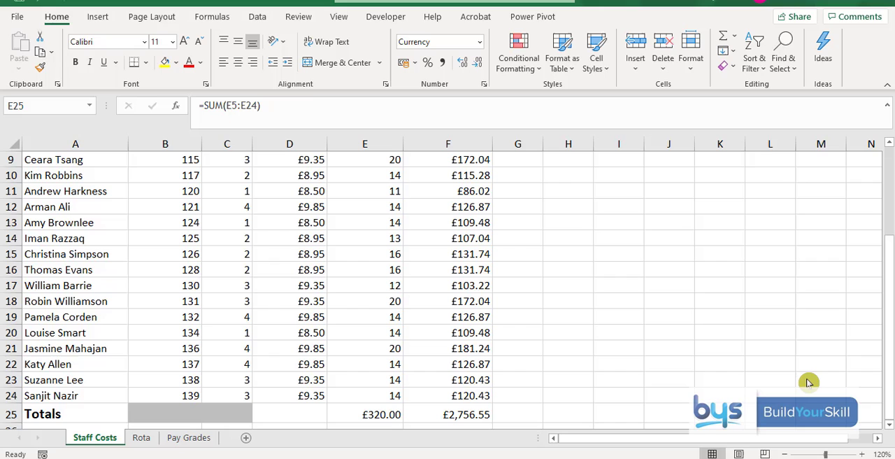
mouse_move(627, 257)
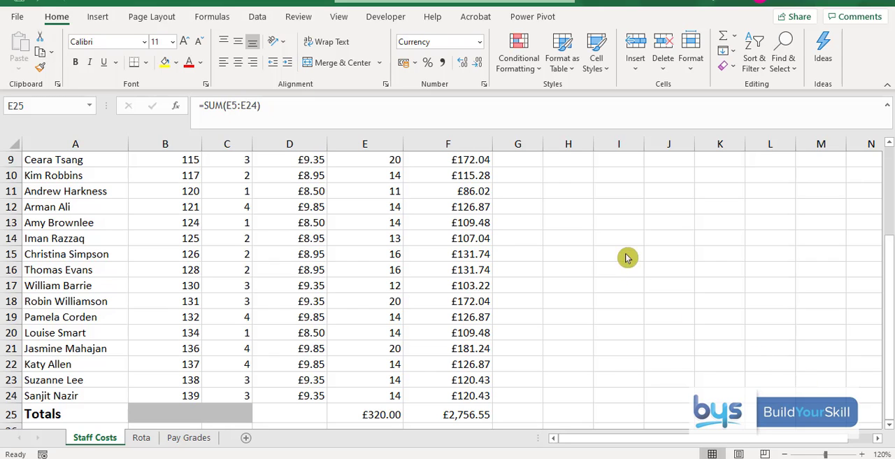
scroll(down, 3)
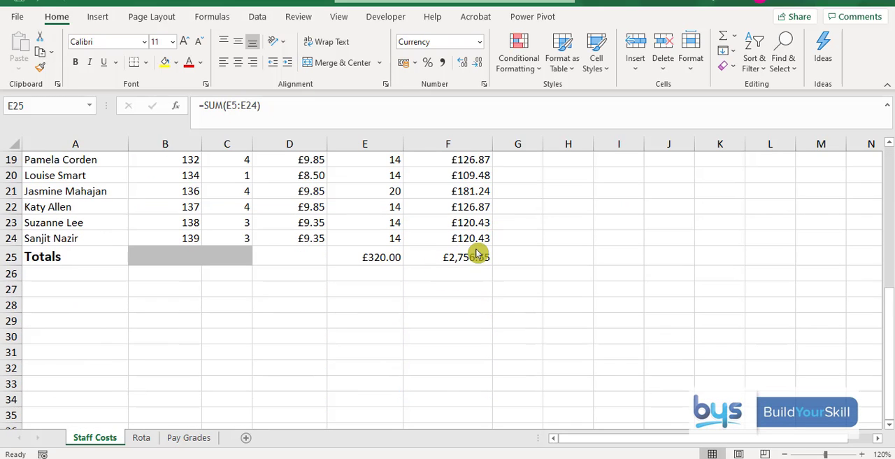
mouse_move(468, 260)
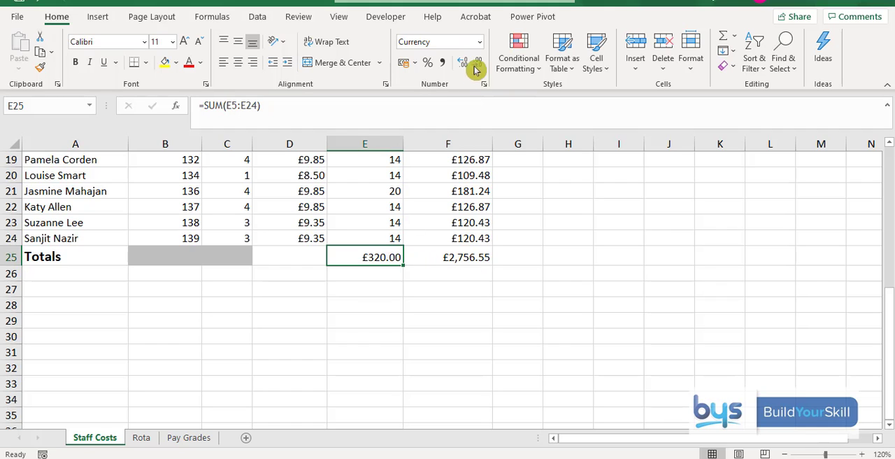
- Change the total hours figure E25 back to a plain number, 320, and return to the top of the sheet
click(478, 42)
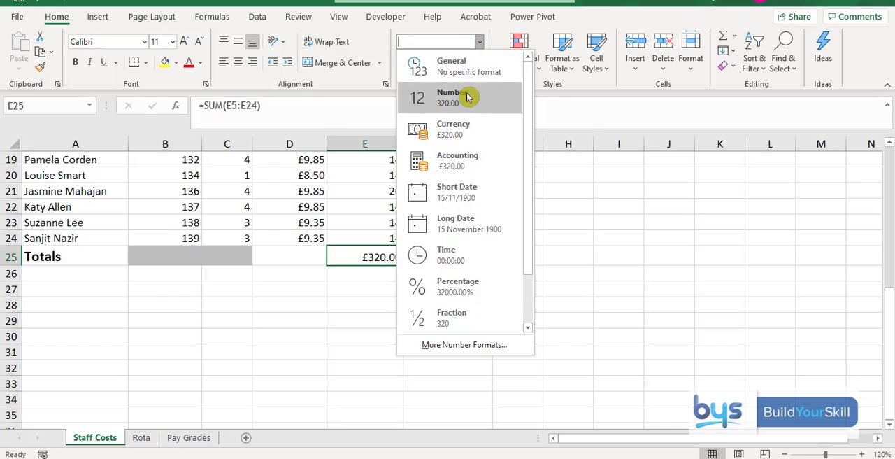
click(451, 96)
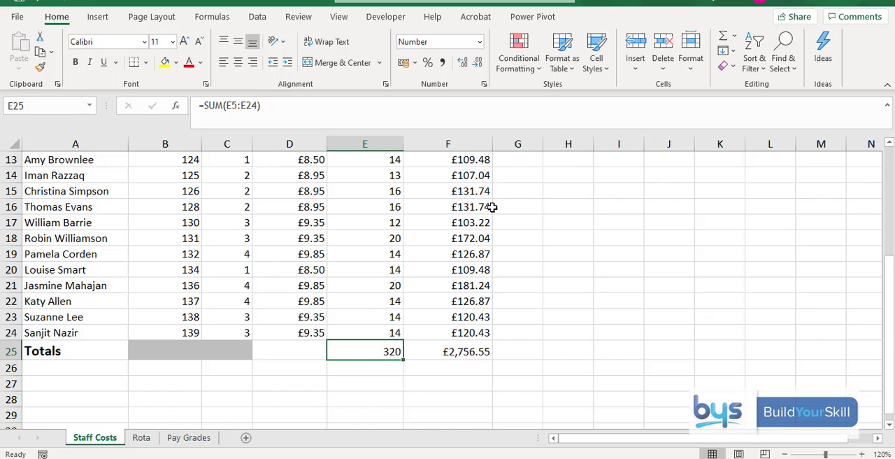
scroll(up, 3)
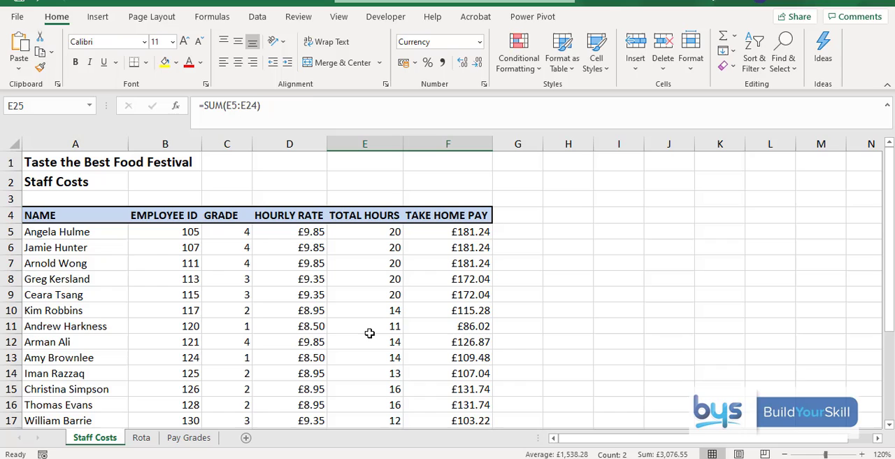
- Set the first sort level to GRADE, largest to smallest
click(226, 263)
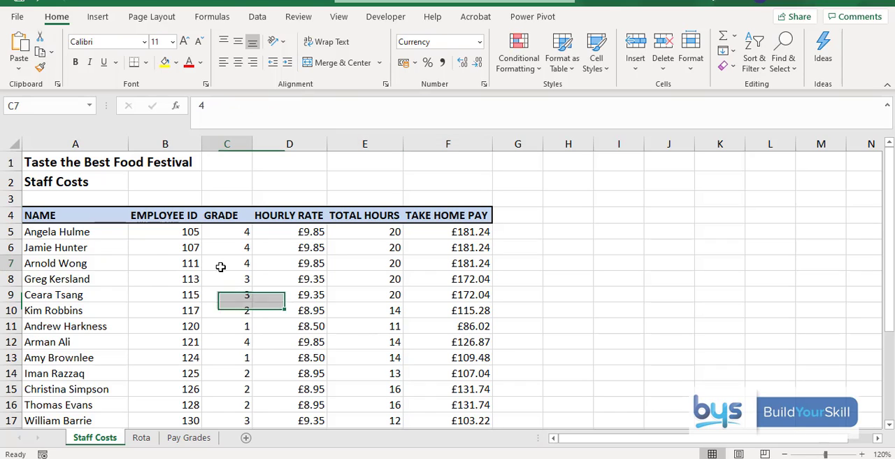
click(226, 263)
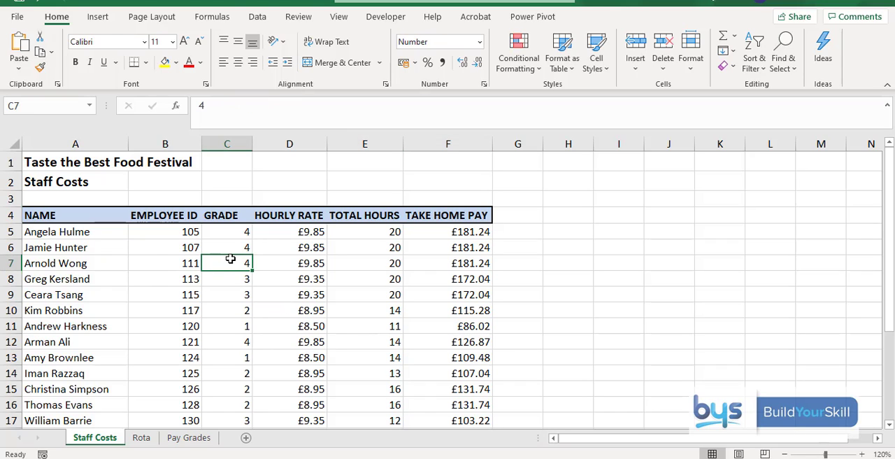
click(257, 16)
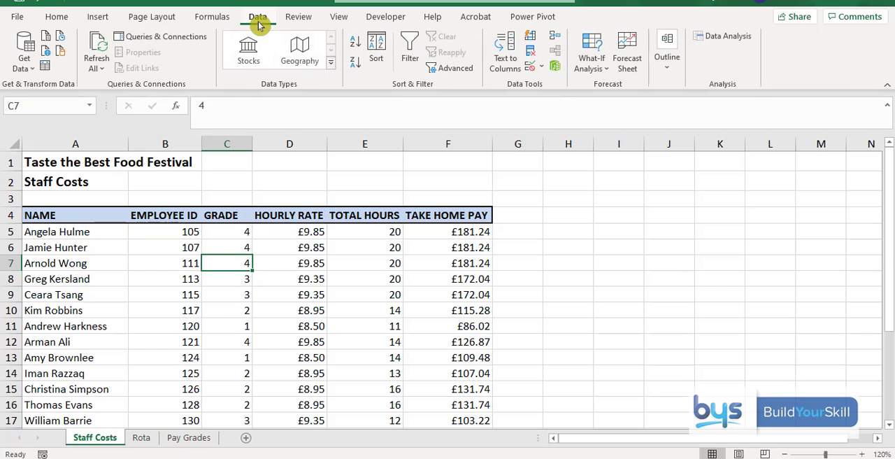
click(376, 48)
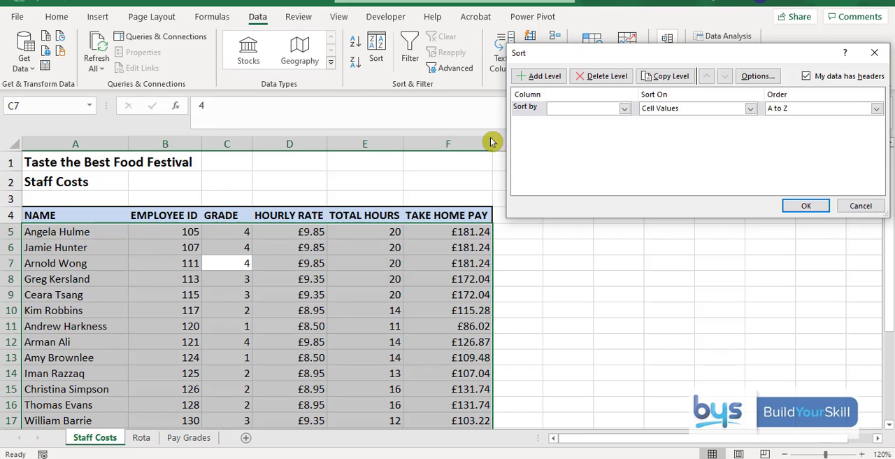
click(624, 108)
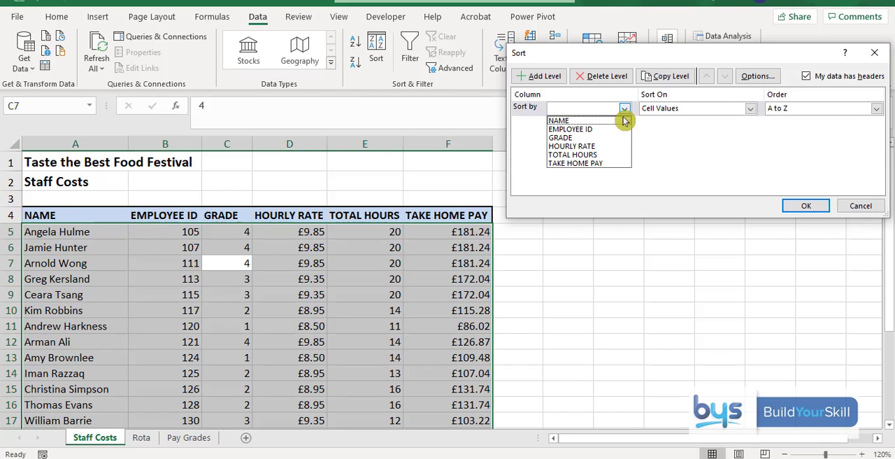
click(560, 137)
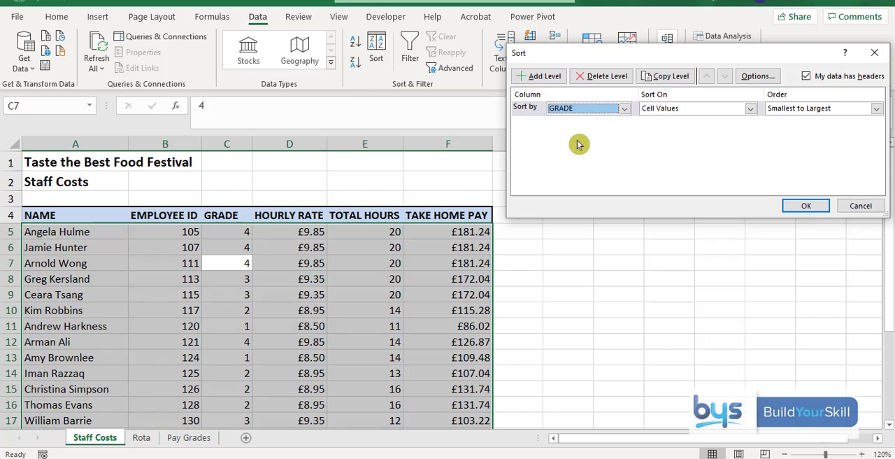
click(876, 108)
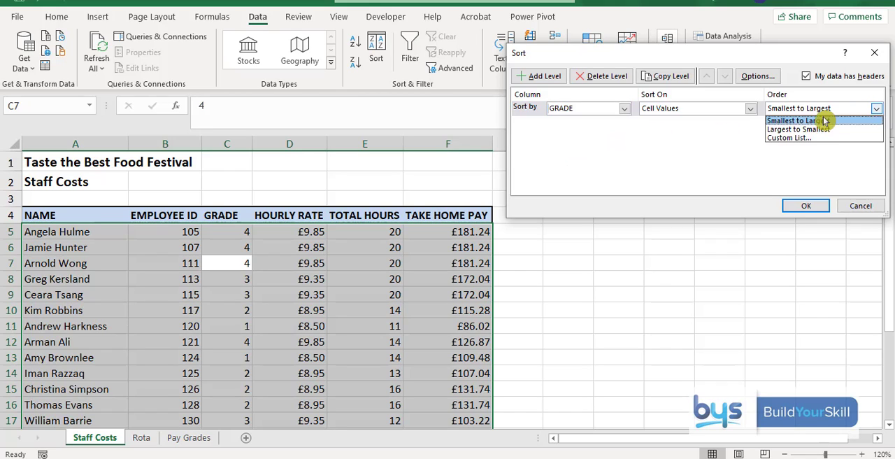
click(799, 128)
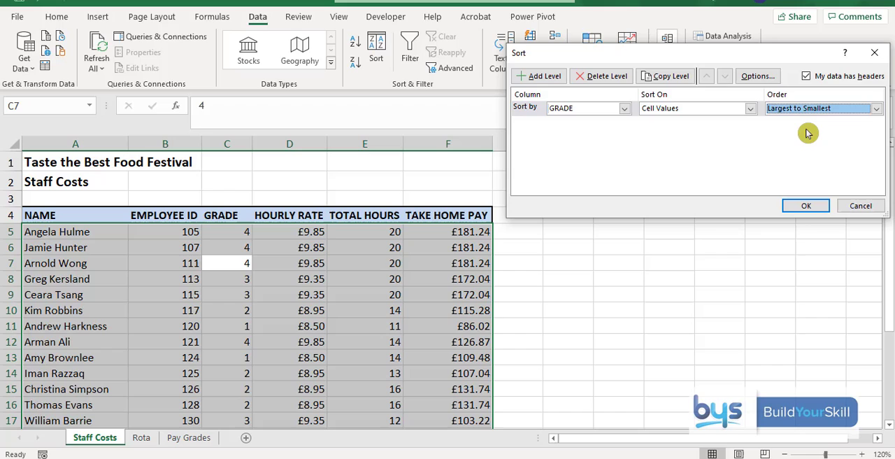
mouse_move(763, 130)
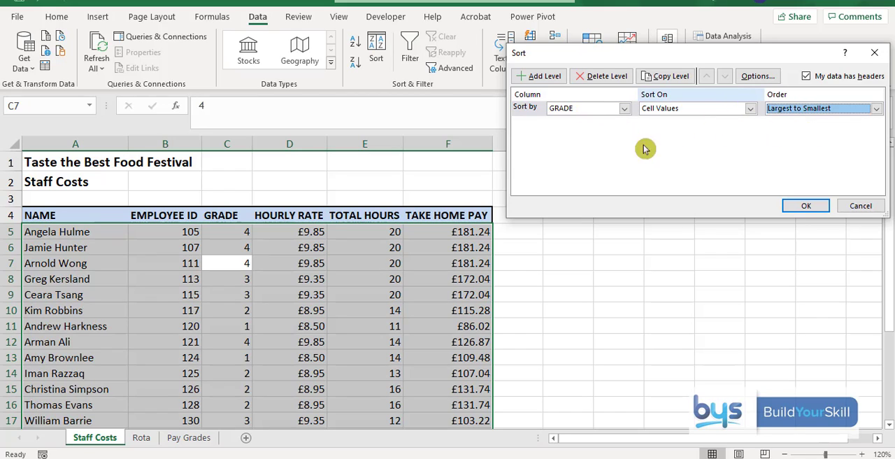
- Add a second level on EMPLOYEE ID, largest to smallest, and apply the sort
click(538, 75)
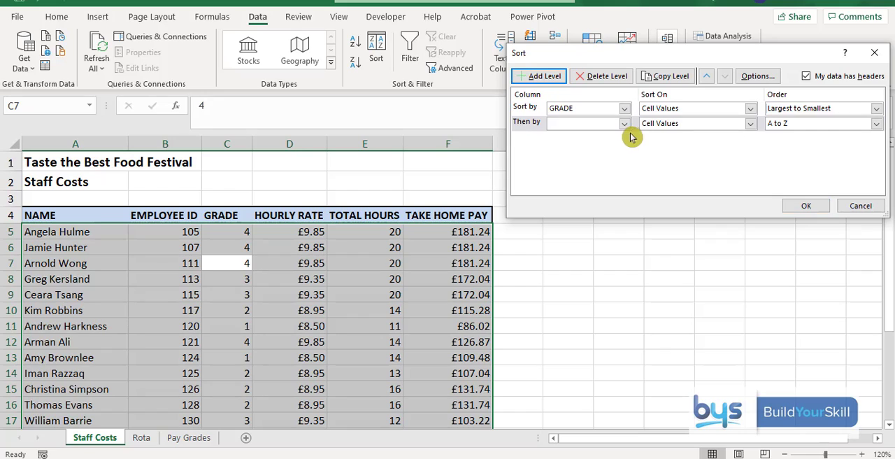
click(623, 123)
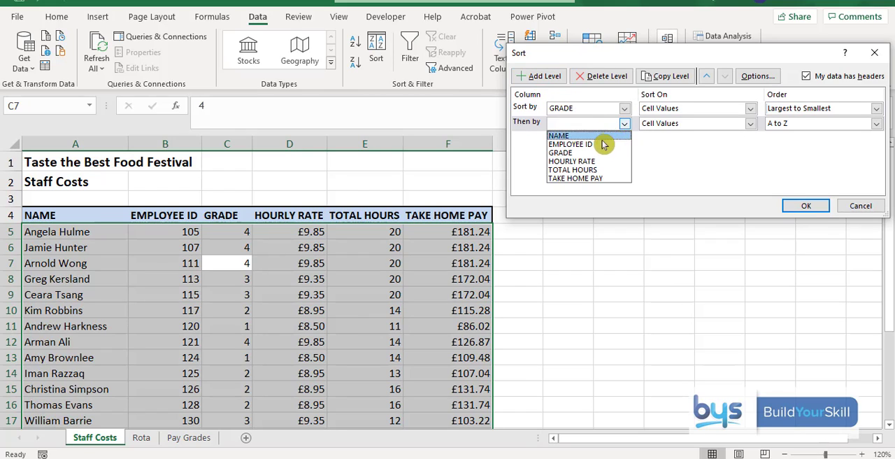
click(570, 143)
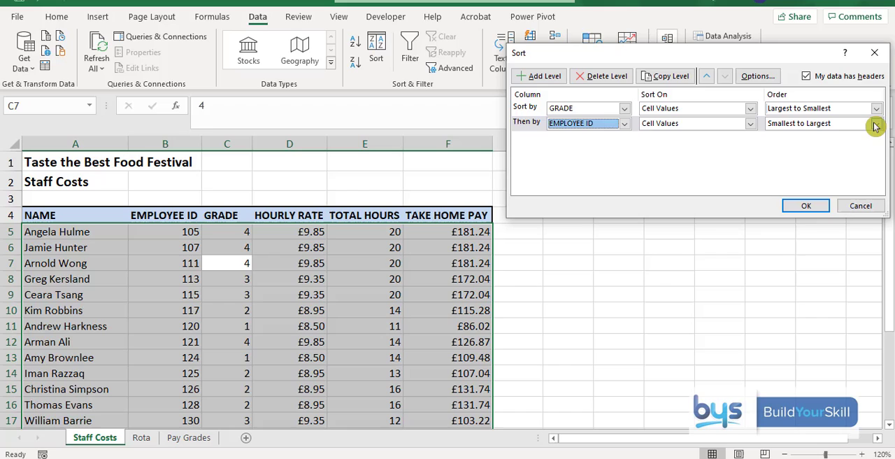
click(875, 123)
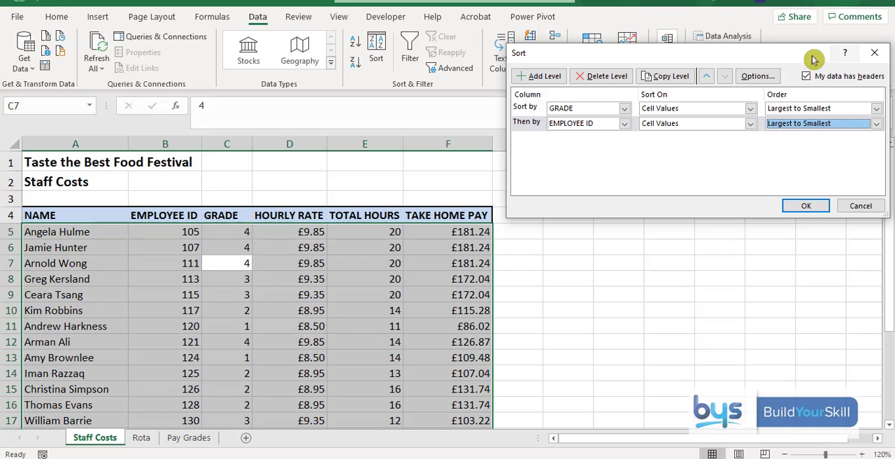
mouse_move(428, 215)
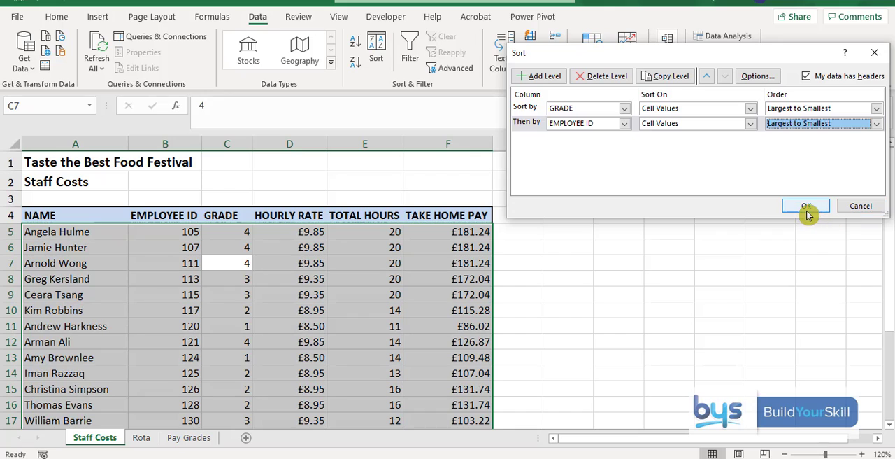
click(805, 205)
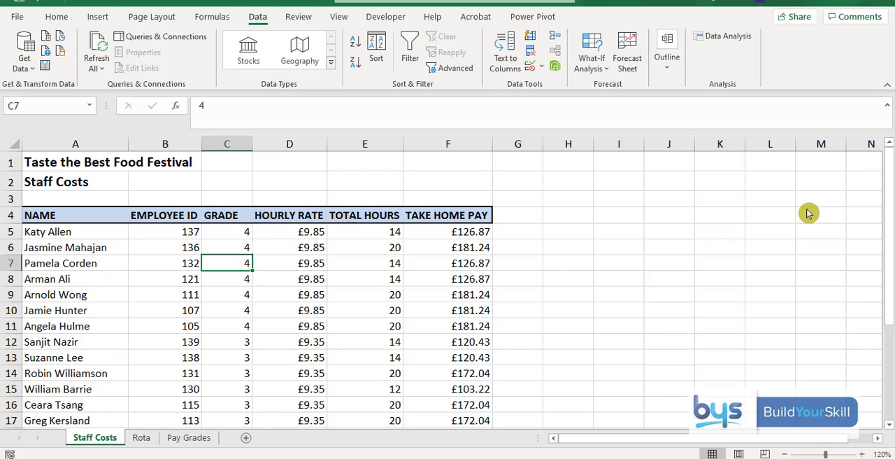
- Return to the Home commands with cell C10 selected in the sorted table
click(226, 310)
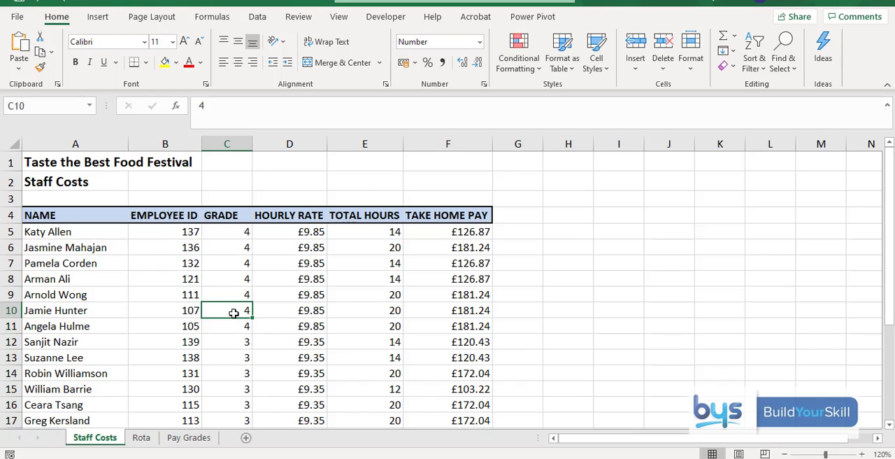
mouse_move(94, 263)
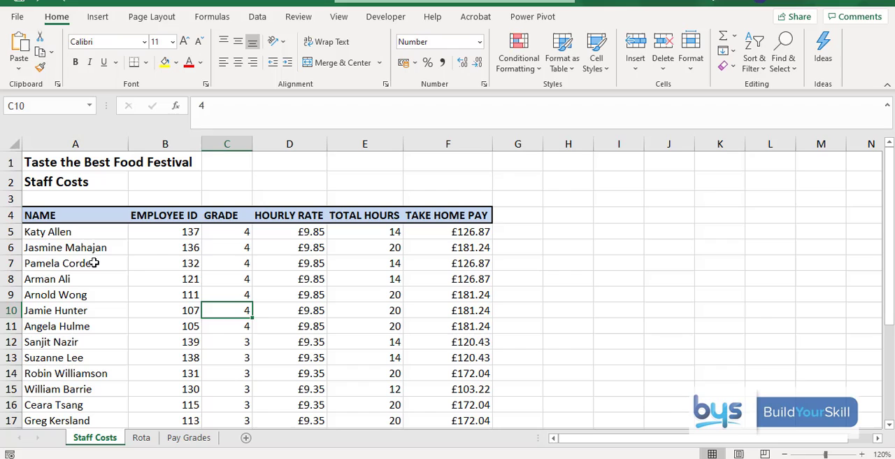
mouse_move(149, 254)
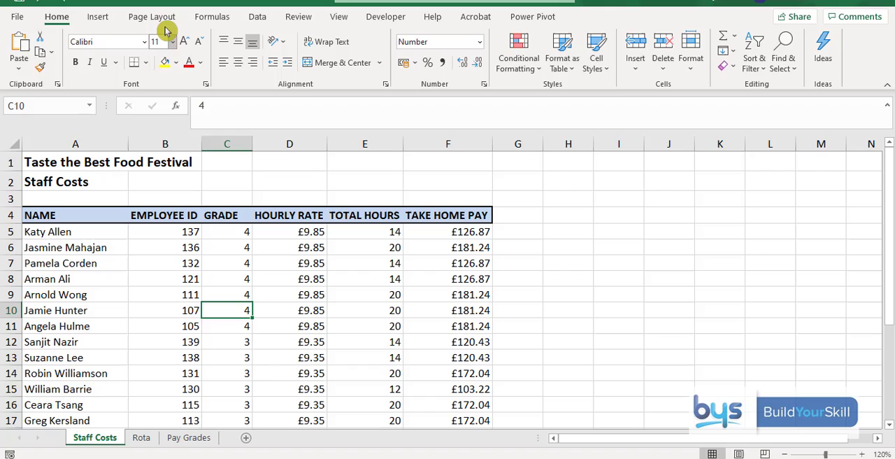
- Review the Orientation choices under Page Layout and leave them unchanged
click(151, 17)
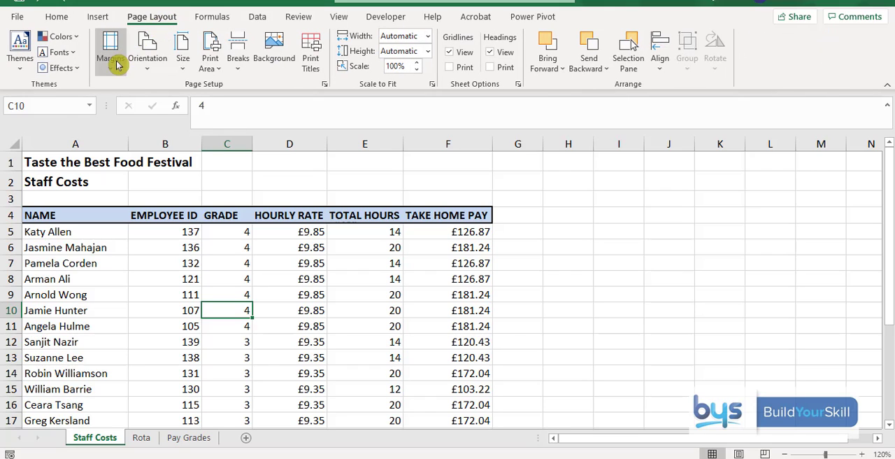
click(148, 49)
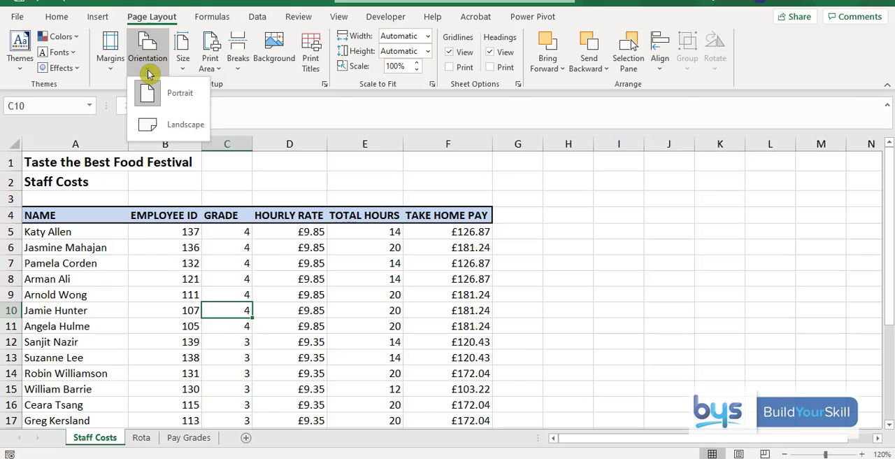
mouse_move(433, 151)
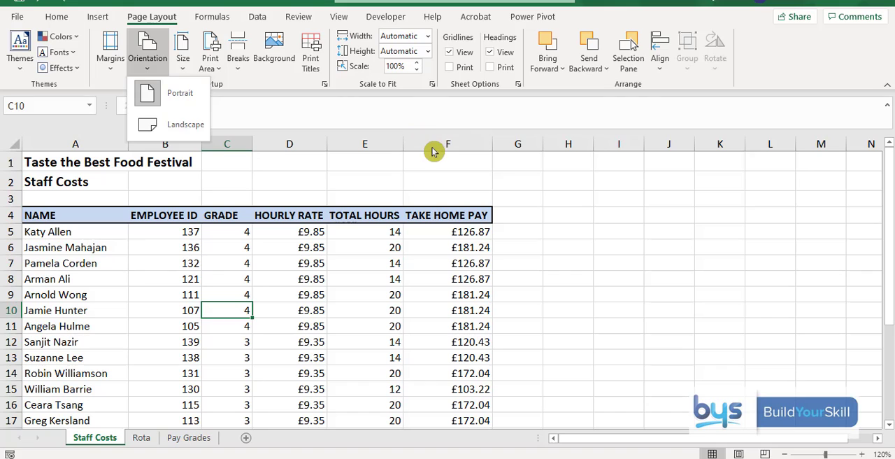
mouse_move(445, 70)
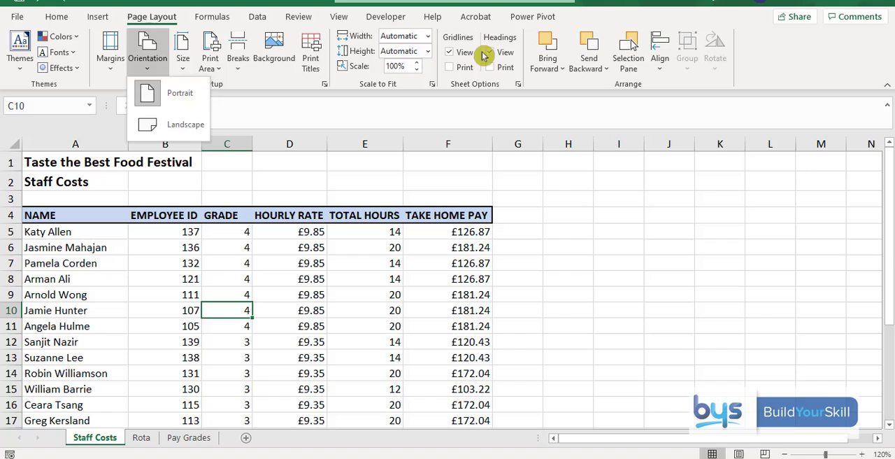
click(488, 50)
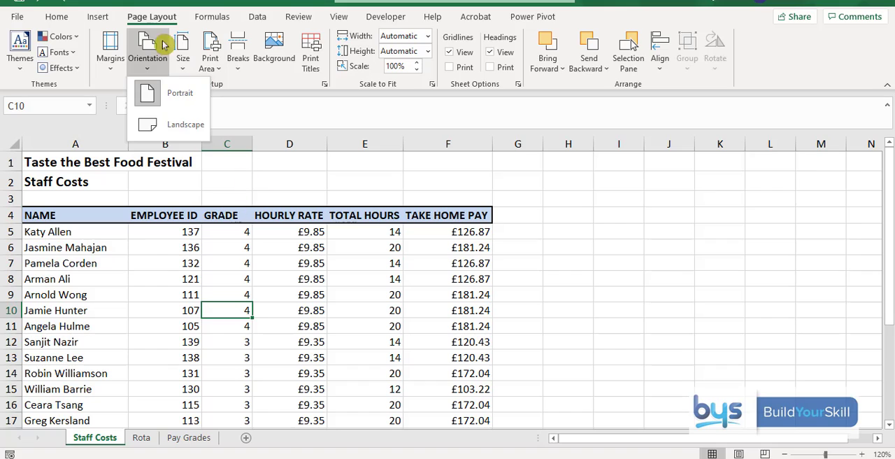
mouse_move(179, 149)
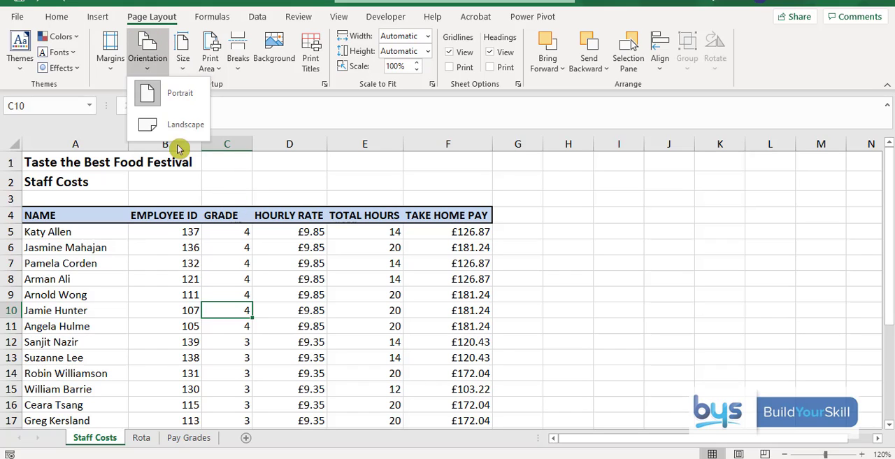
mouse_move(138, 306)
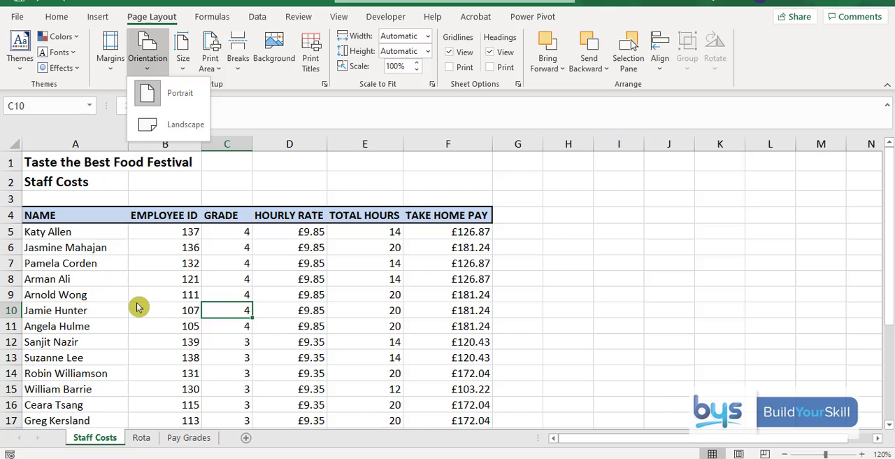
click(227, 311)
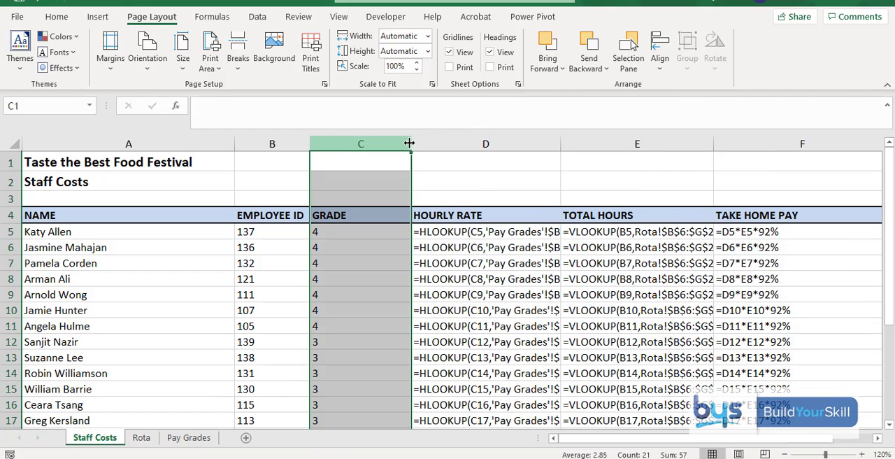
- Adjust the HOURLY RATE column width so each HLOOKUP formula reads fully
drag(410, 143, 374, 142)
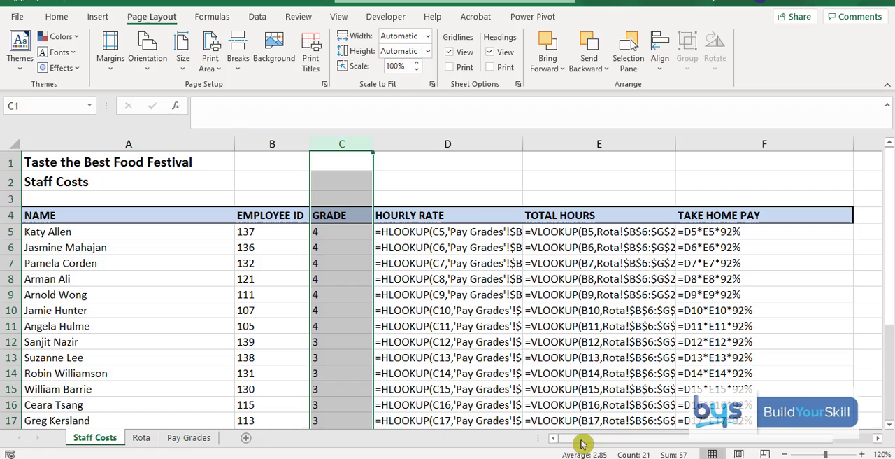
mouse_move(524, 149)
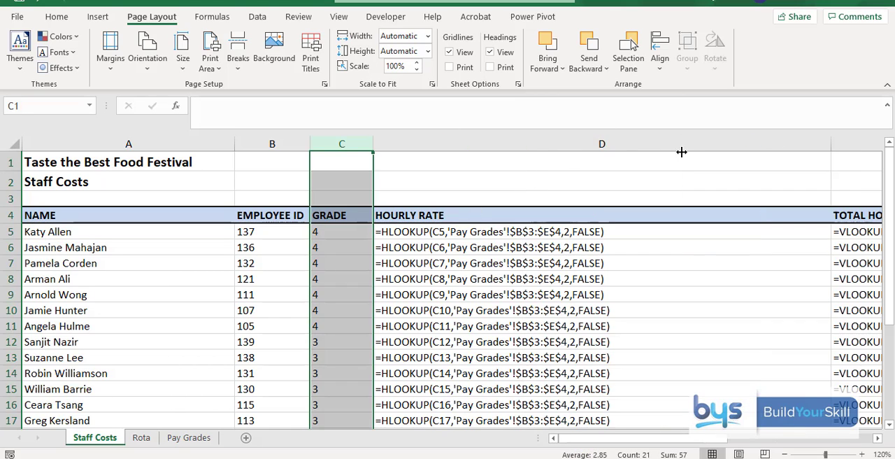
drag(683, 153, 702, 153)
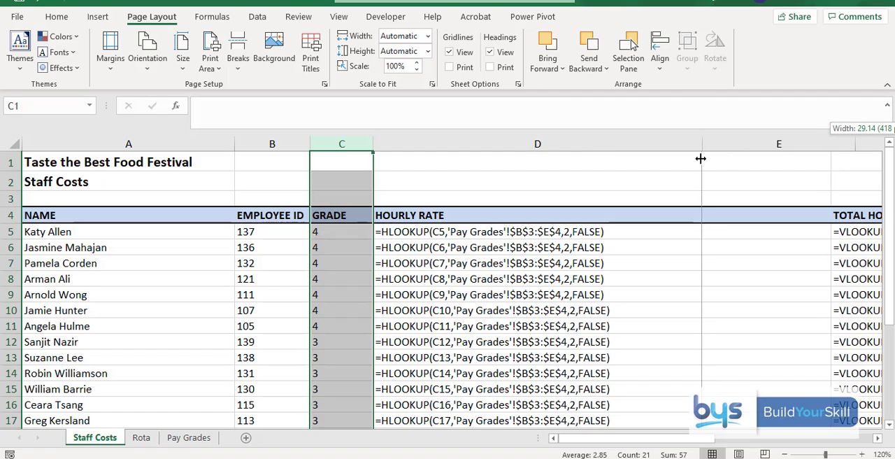